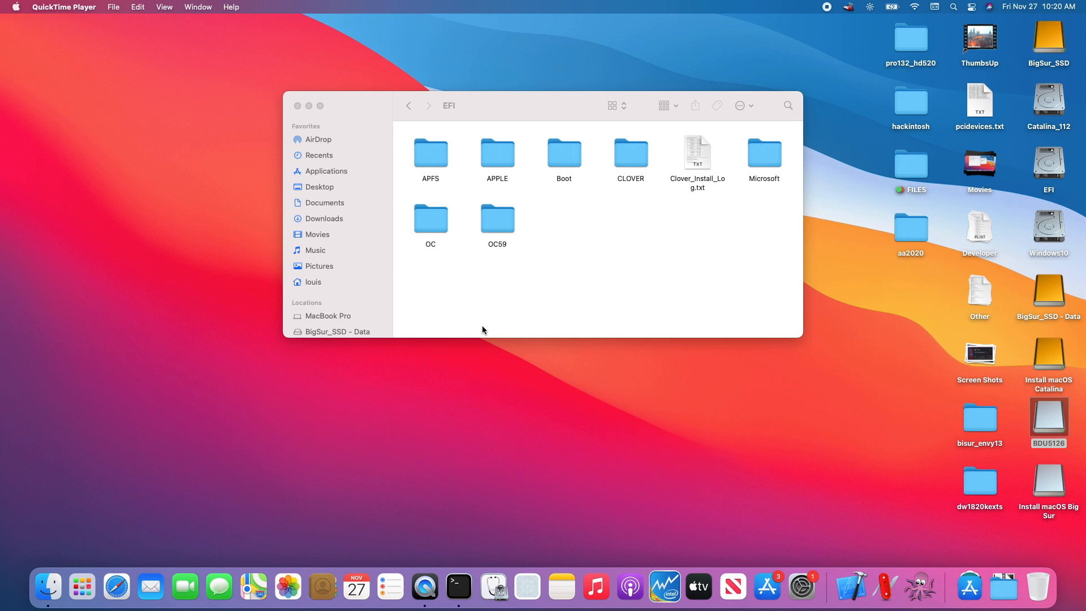
# Look inside the ACPI subfolder of EFI/OC, then return to the OC folder
pyautogui.click(14, 7)
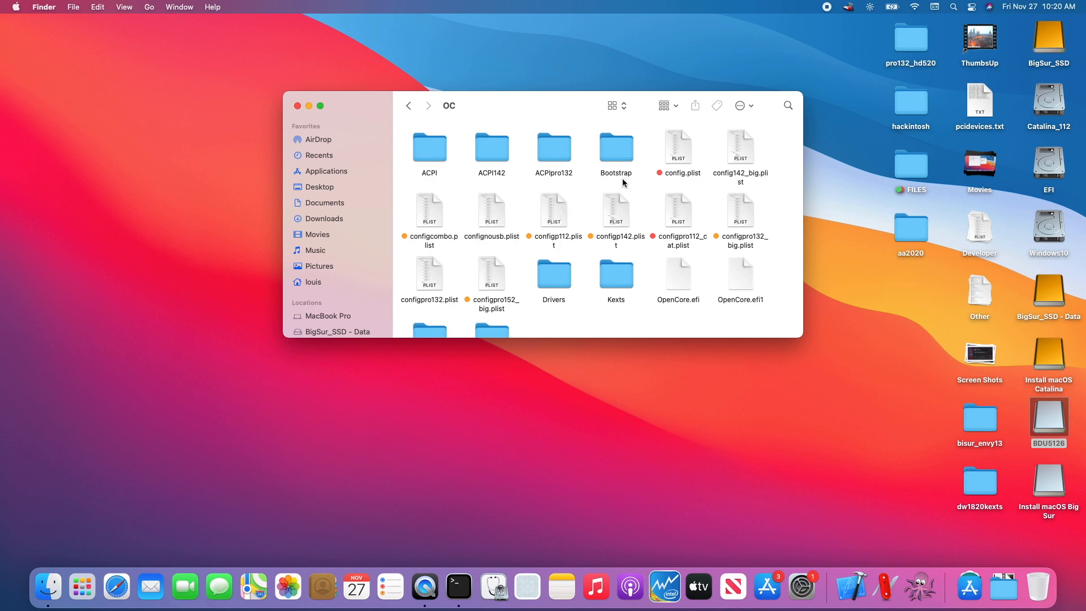
pyautogui.moveTo(531, 166)
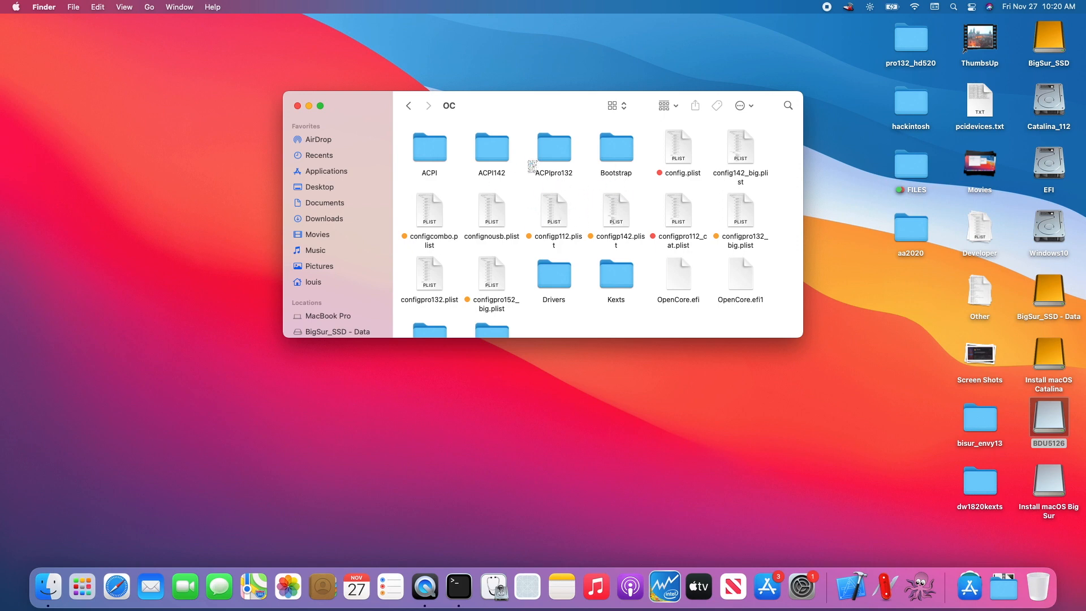
pyautogui.moveTo(528, 203)
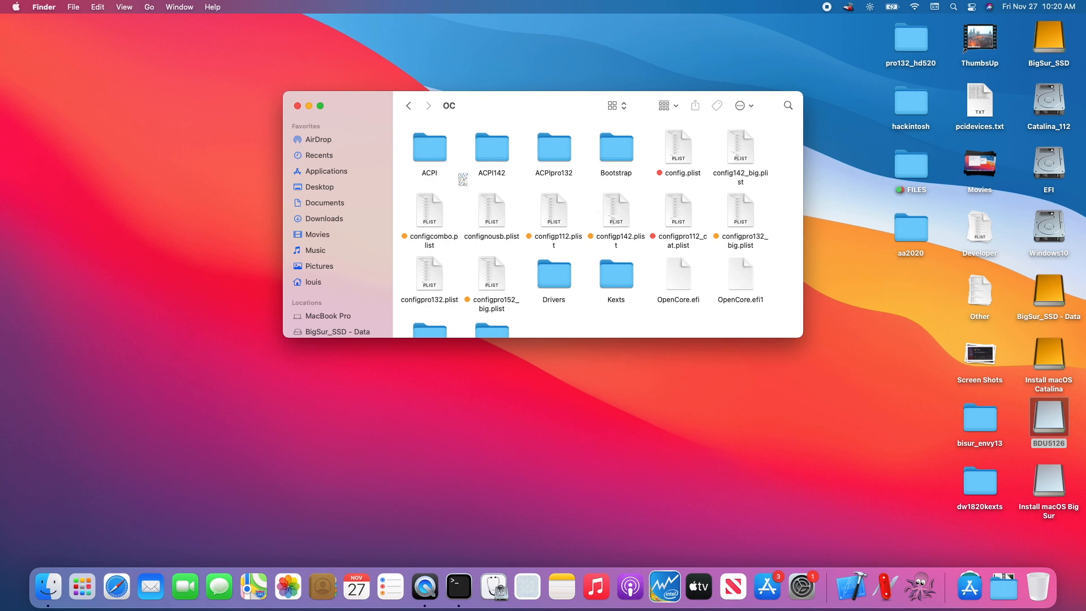
pyautogui.doubleClick(429, 147)
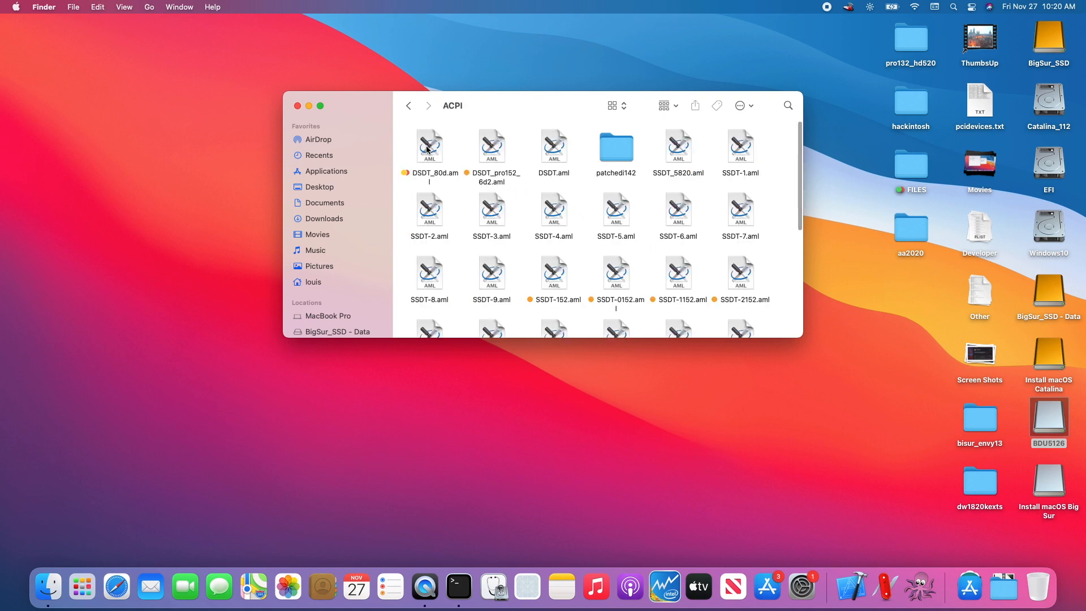
pyautogui.moveTo(326, 115)
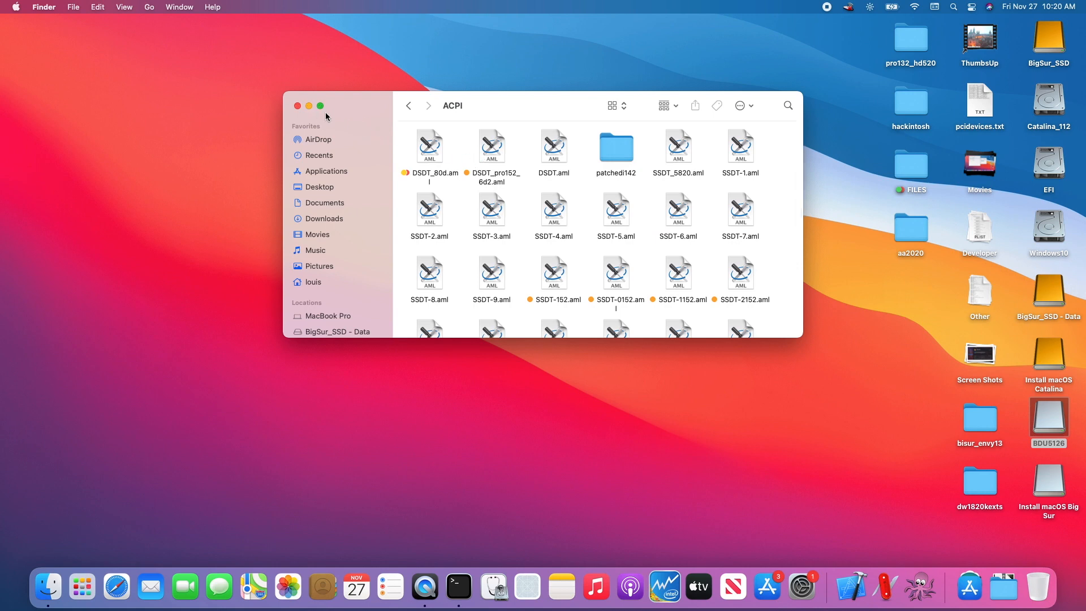
pyautogui.moveTo(461, 162)
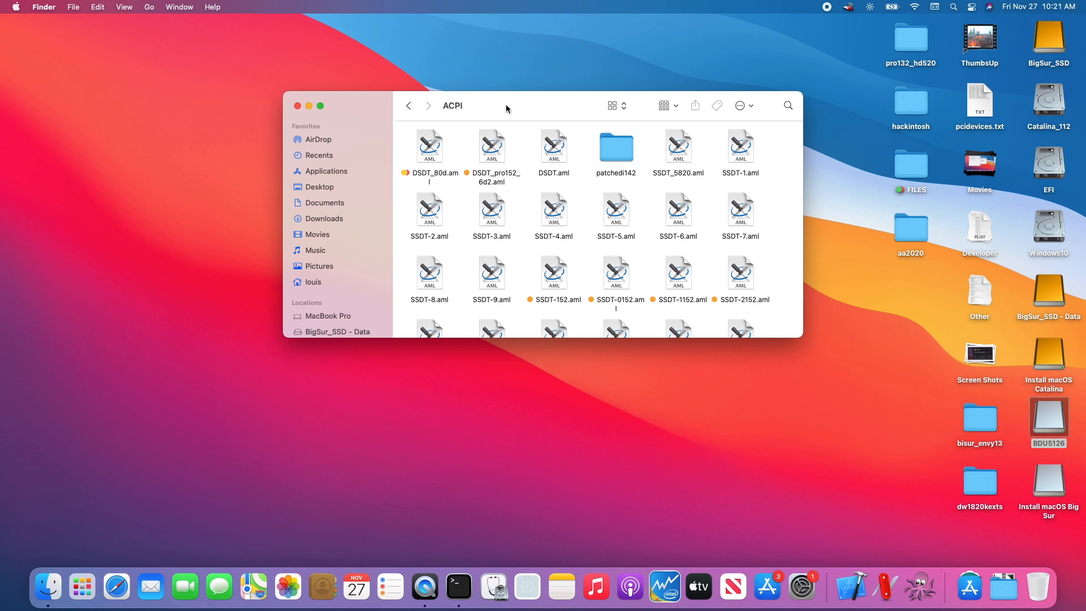
pyautogui.click(408, 105)
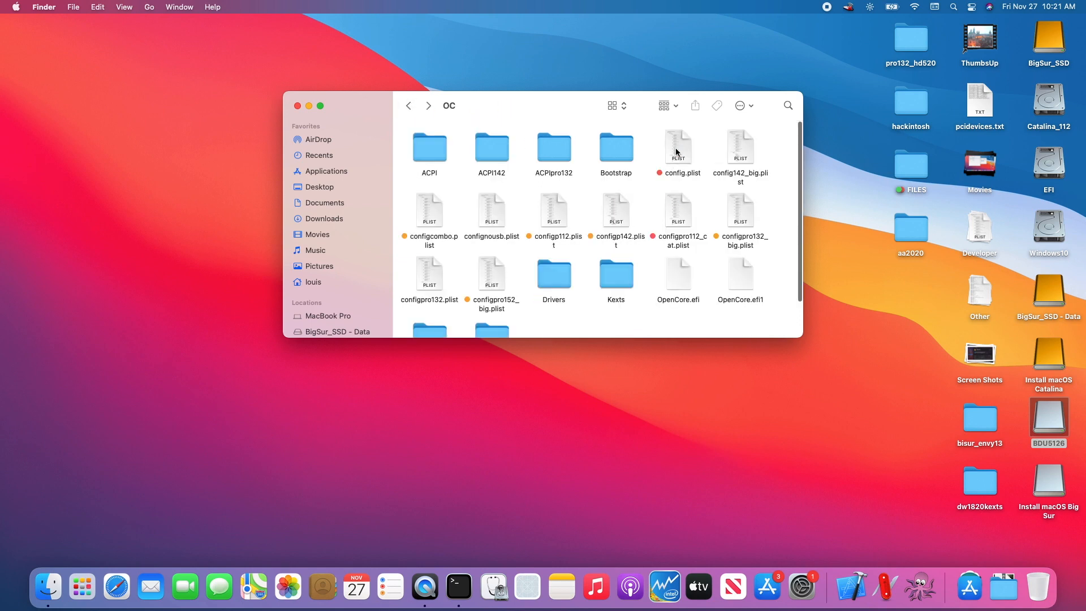
# Load config.plist in Xcode and expand ACPI > Add to the first entry's path value
pyautogui.click(678, 146)
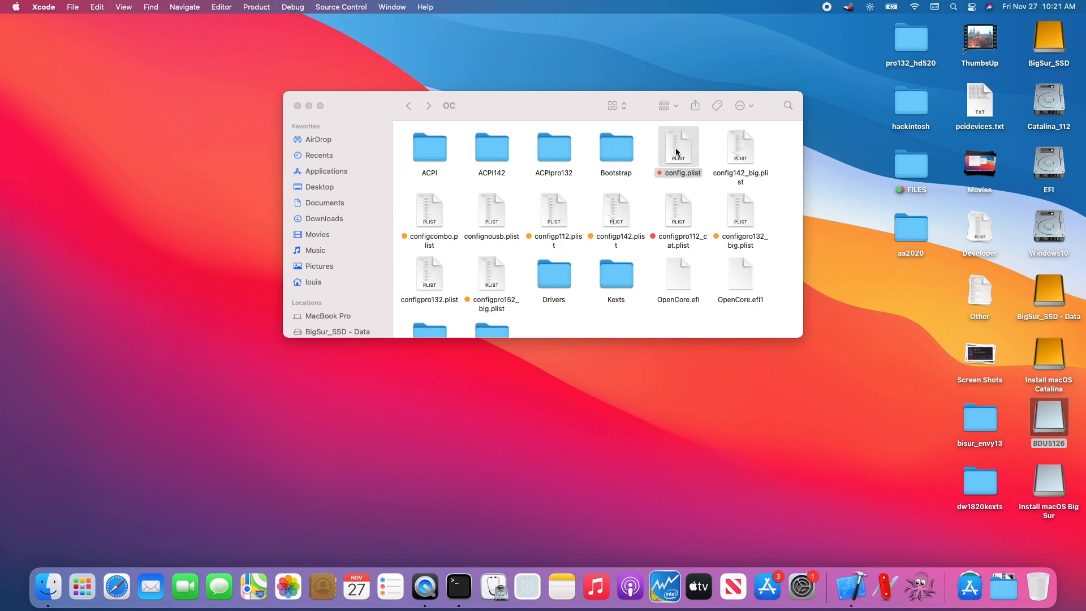
pyautogui.doubleClick(677, 137)
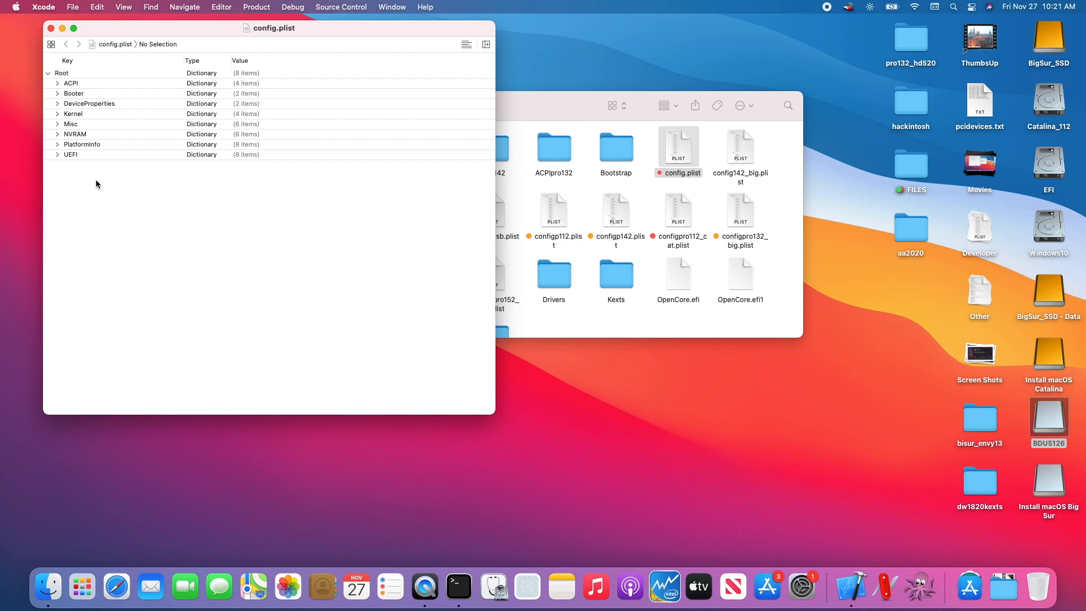
pyautogui.click(56, 82)
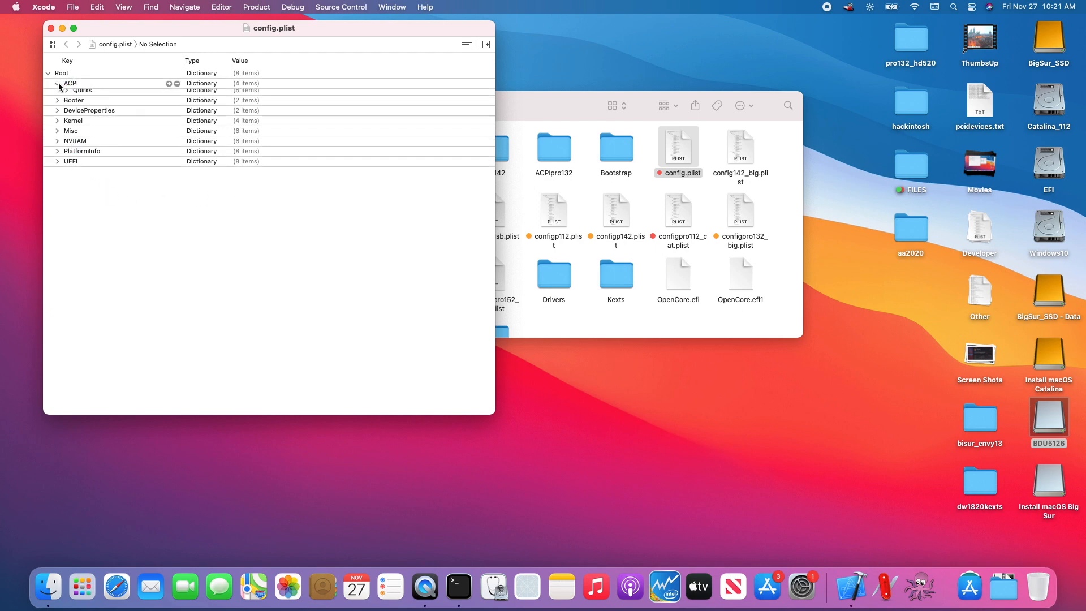
pyautogui.click(66, 94)
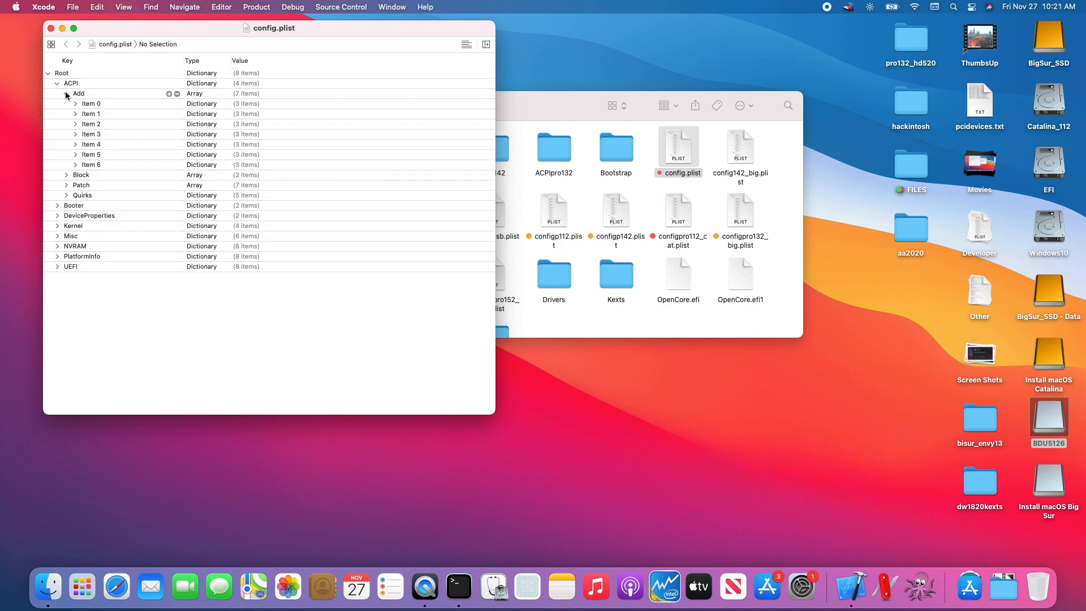
pyautogui.click(90, 103)
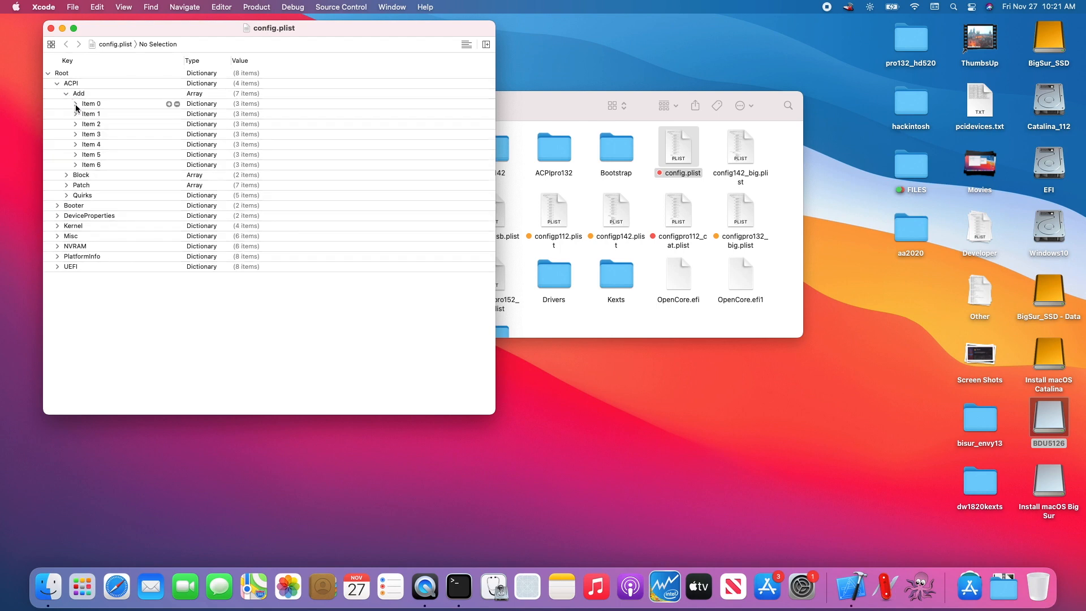
pyautogui.click(76, 103)
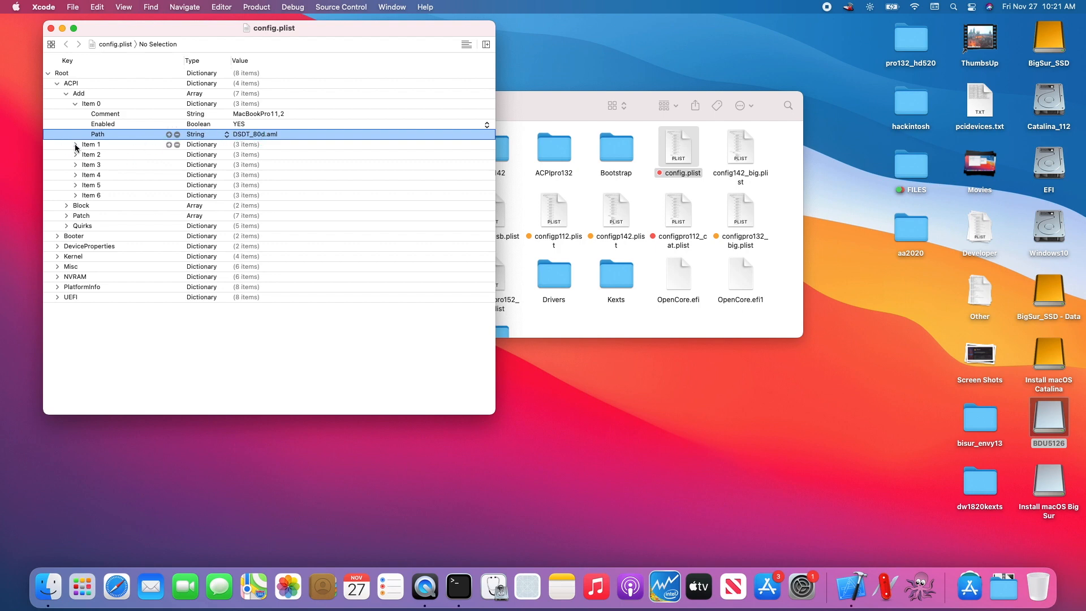
# Point ACPI Add Item 1 at the SSDT-PNLF_144.aml table
pyautogui.click(74, 144)
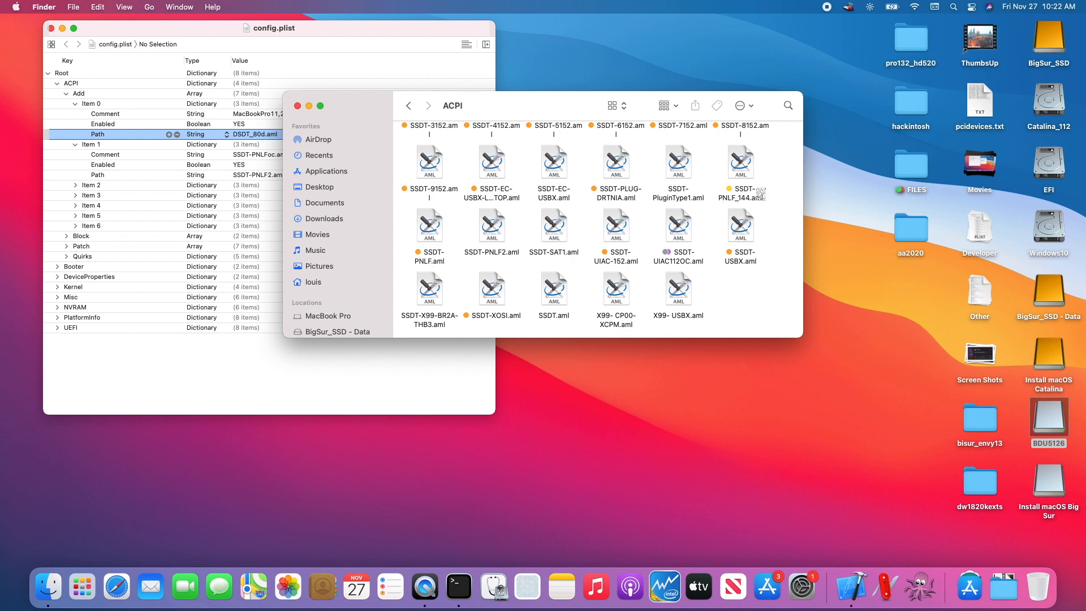
pyautogui.click(739, 174)
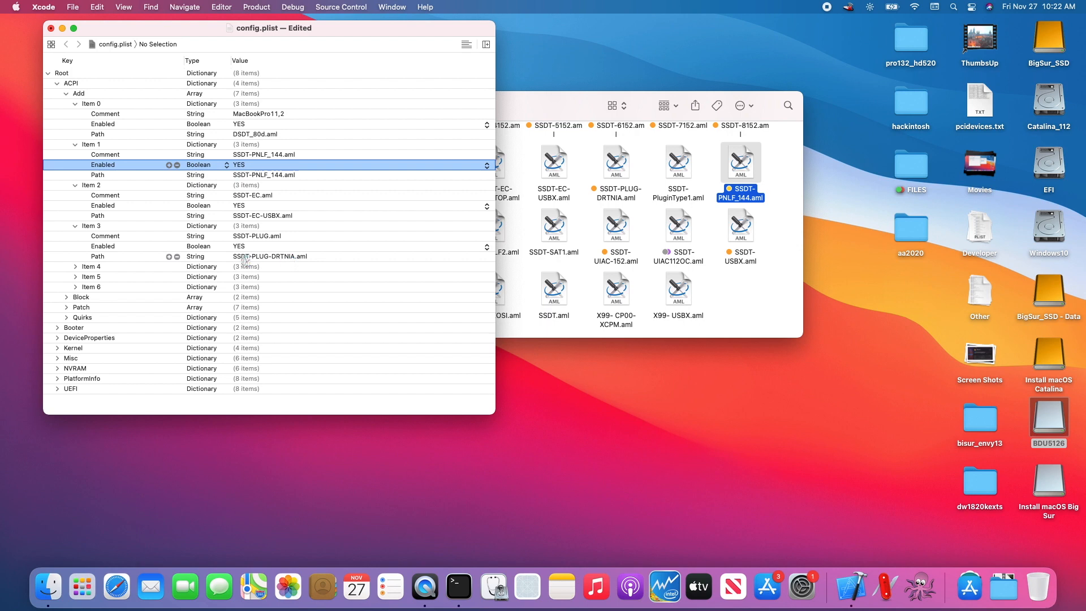
pyautogui.moveTo(664, 587)
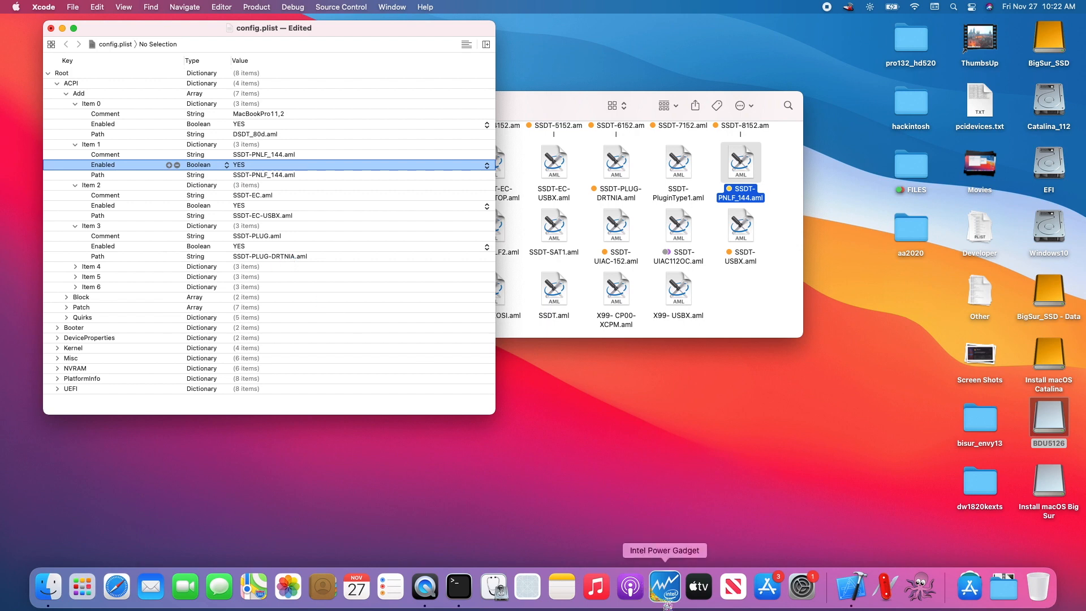
# Launch Intel Power Gadget from the Dock to show live CPU graphs
pyautogui.click(664, 587)
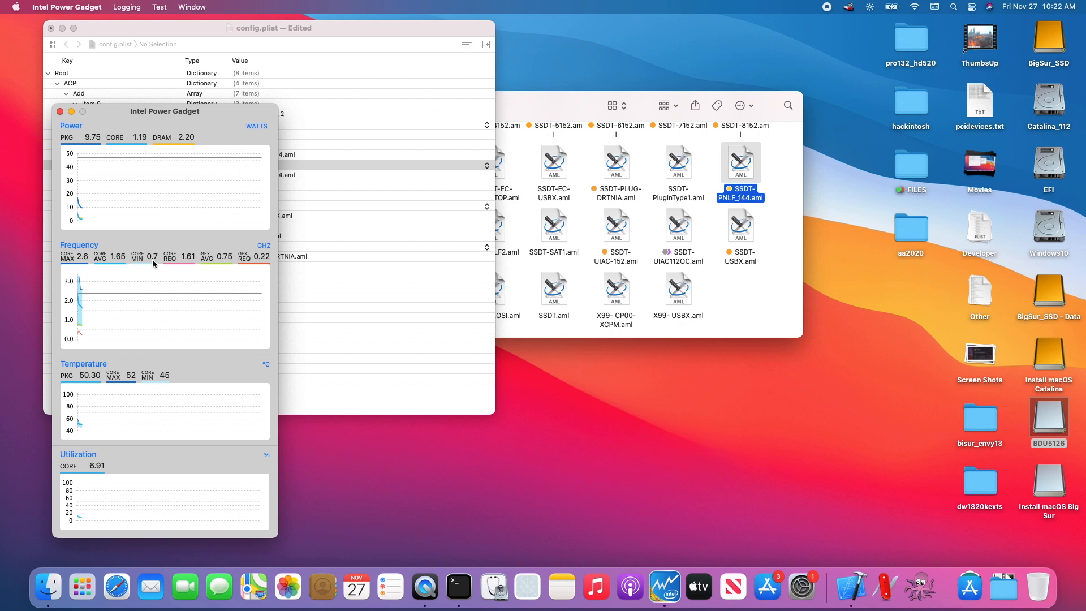
pyautogui.moveTo(137, 258)
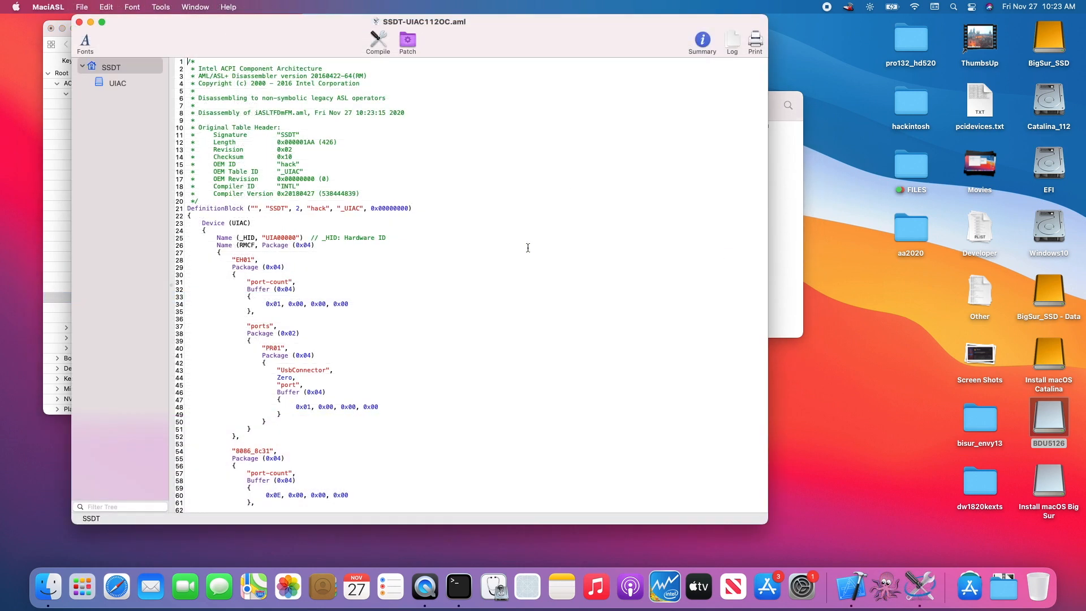
# Scroll through the USB port definitions in SSDT-UIAC112OC.aml
pyautogui.scroll(-3)
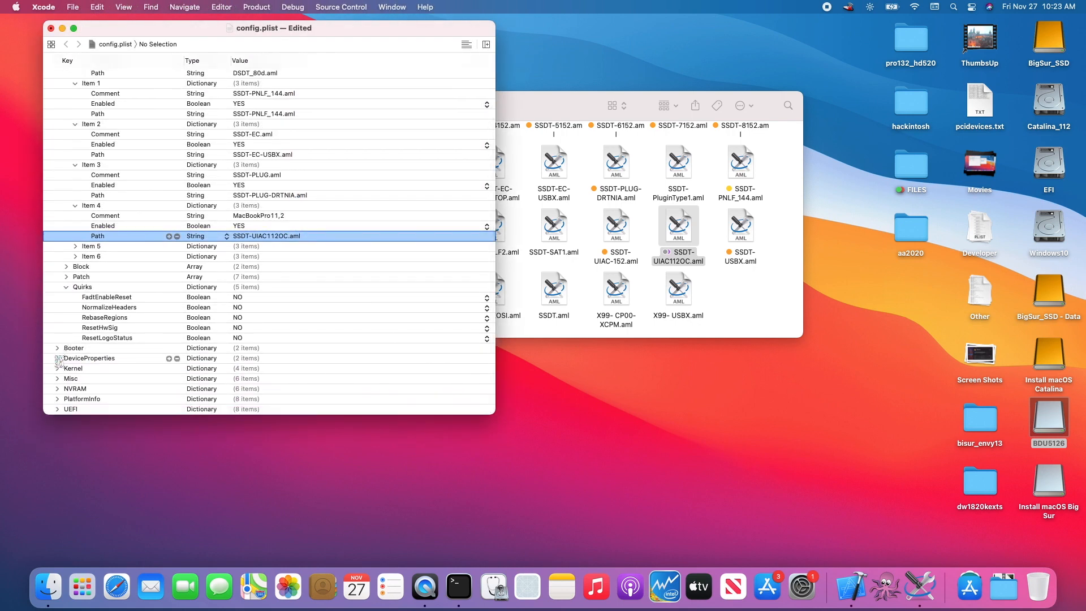
# Expand DeviceProperties to show the BCM4352 wireless adapter entry
pyautogui.click(58, 358)
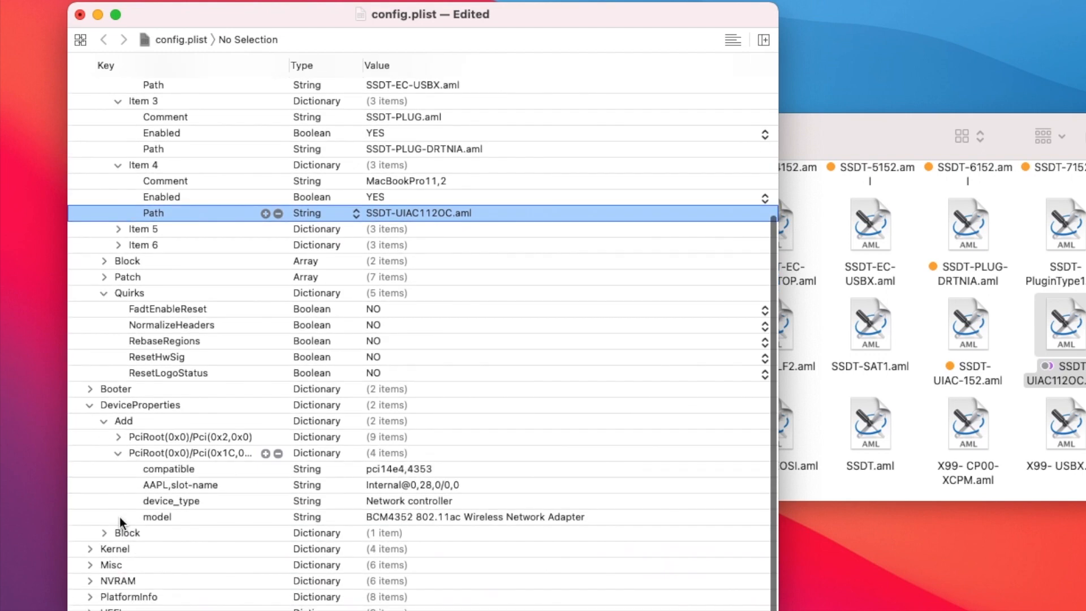
pyautogui.moveTo(415, 517)
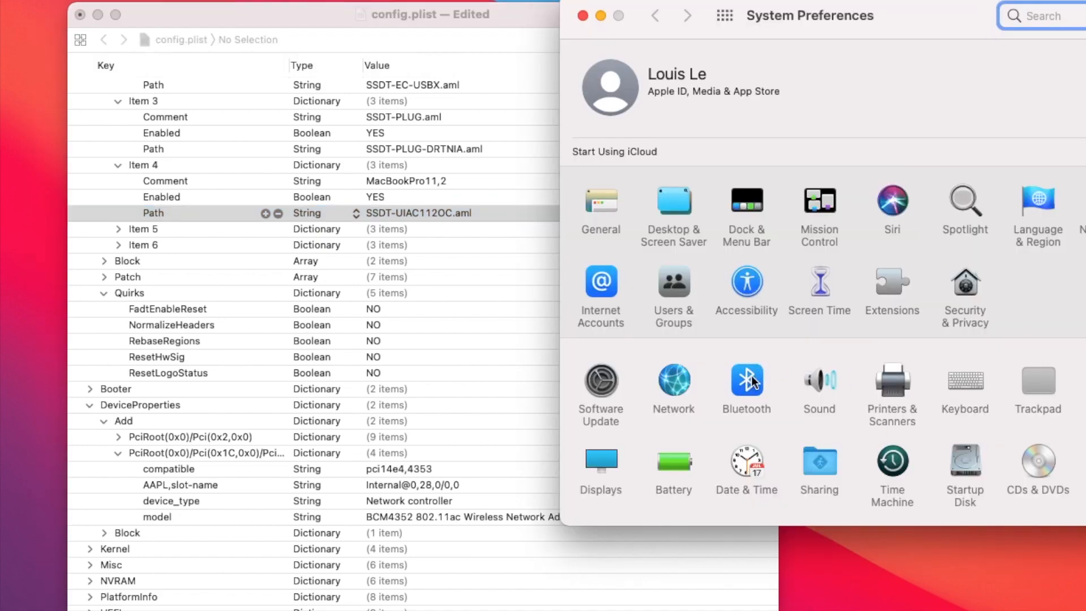
pyautogui.click(747, 380)
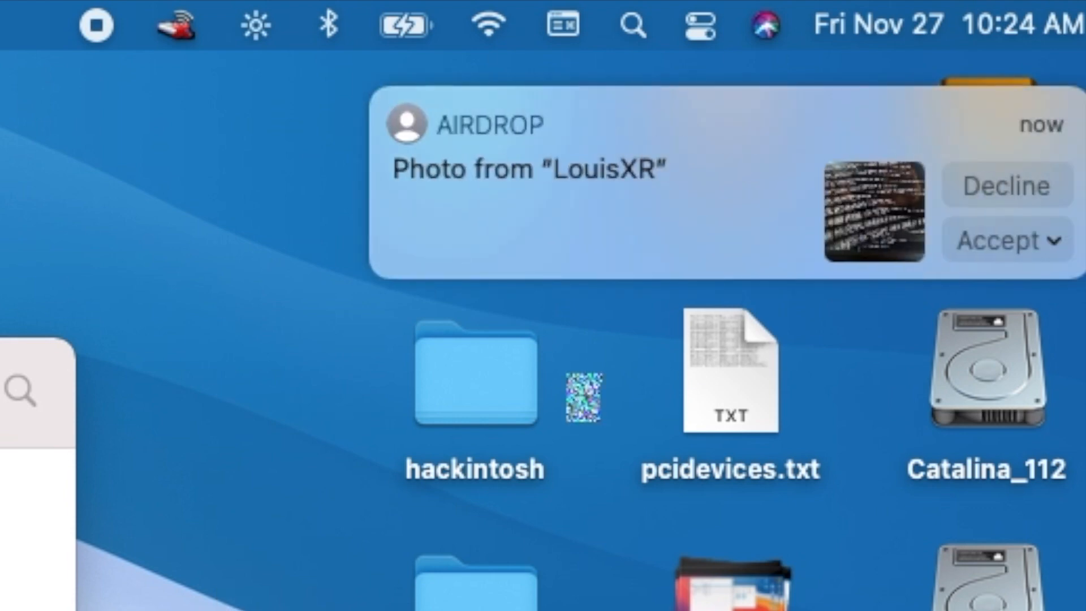
pyautogui.click(1053, 240)
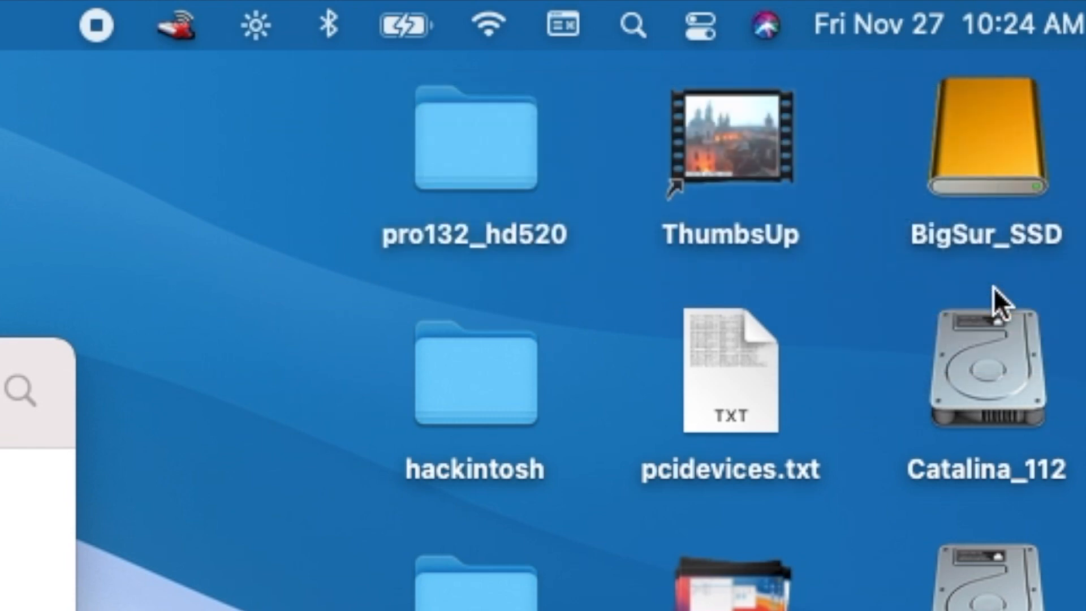
pyautogui.moveTo(1004, 308)
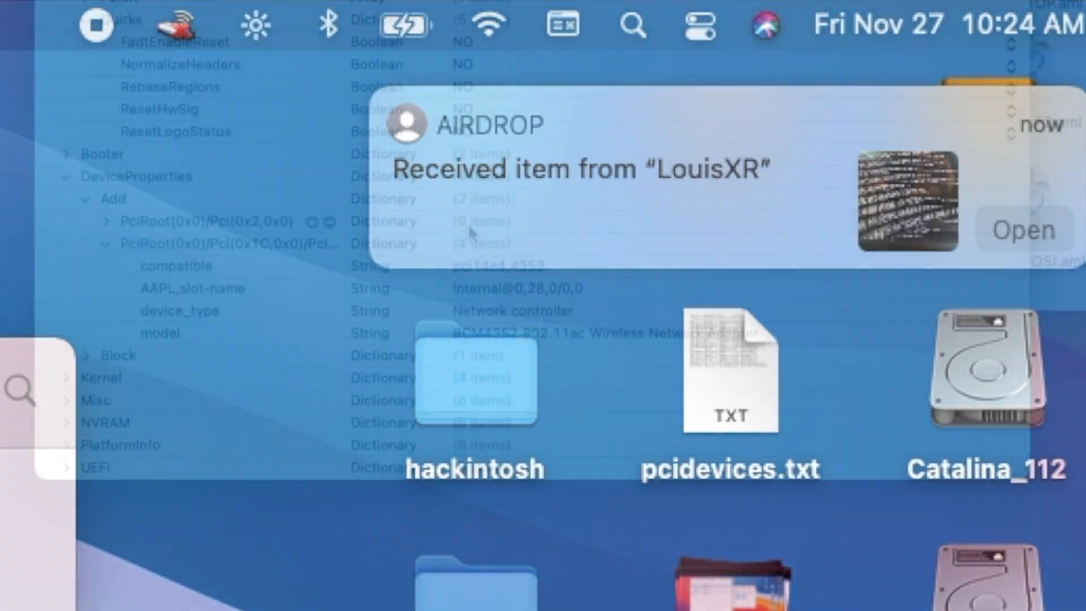
pyautogui.click(105, 221)
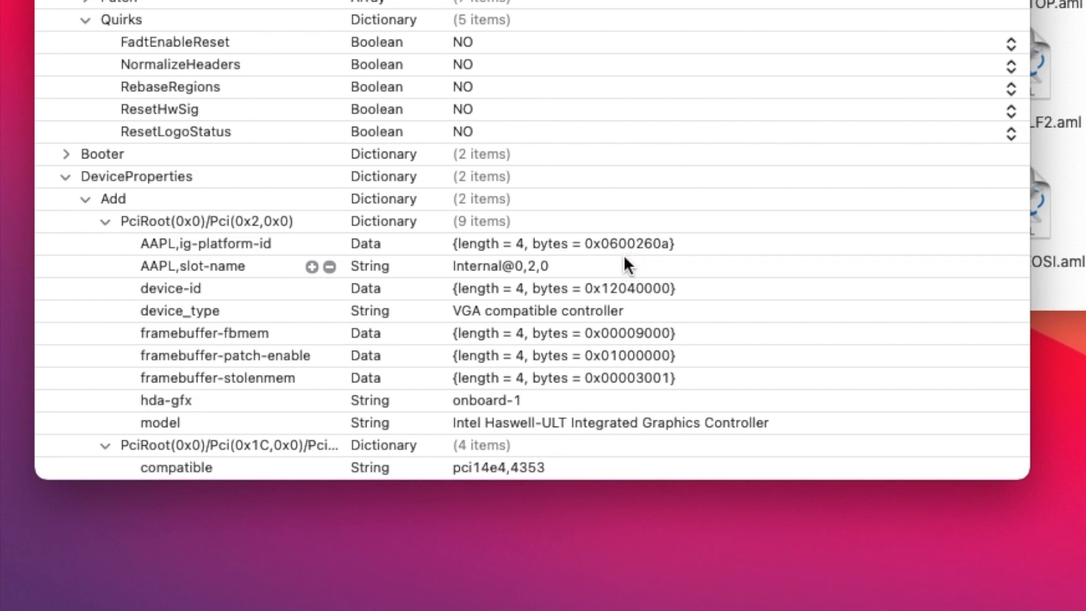
# Scroll past DeviceProperties and expand Kernel to show its 22 kext entries
pyautogui.scroll(-3)
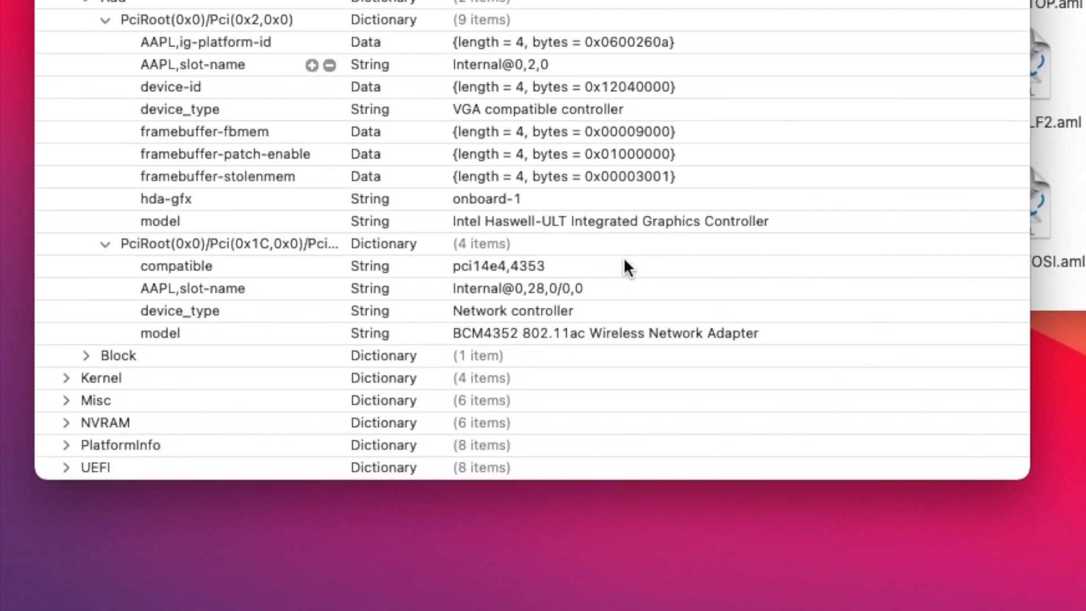
pyautogui.click(65, 378)
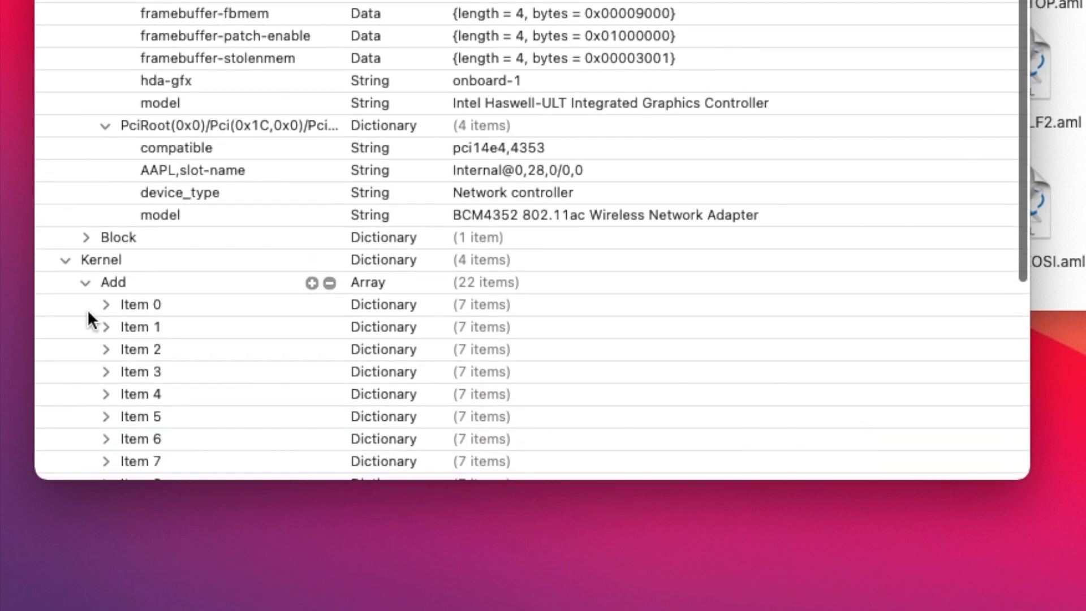
pyautogui.scroll(-3)
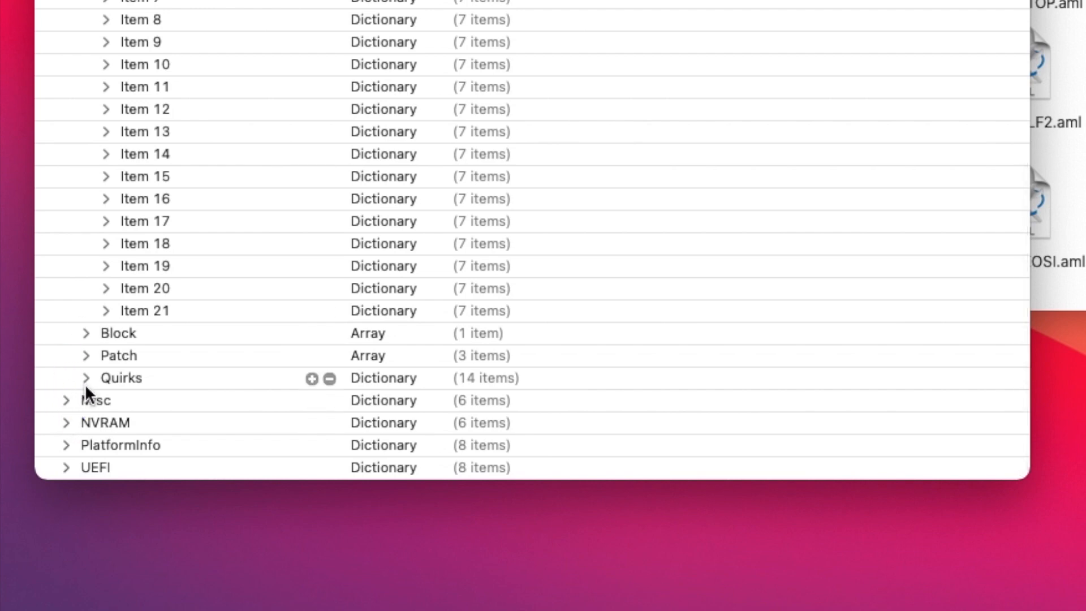
# Expand Kernel Quirks and highlight the XhciPortLimit quirk
pyautogui.click(86, 378)
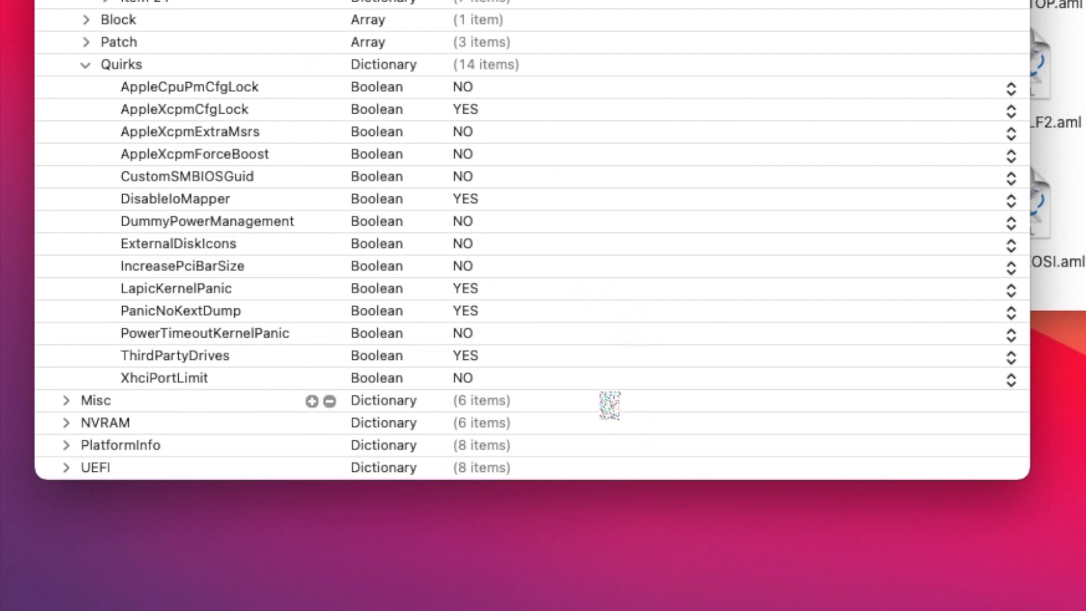
pyautogui.click(95, 399)
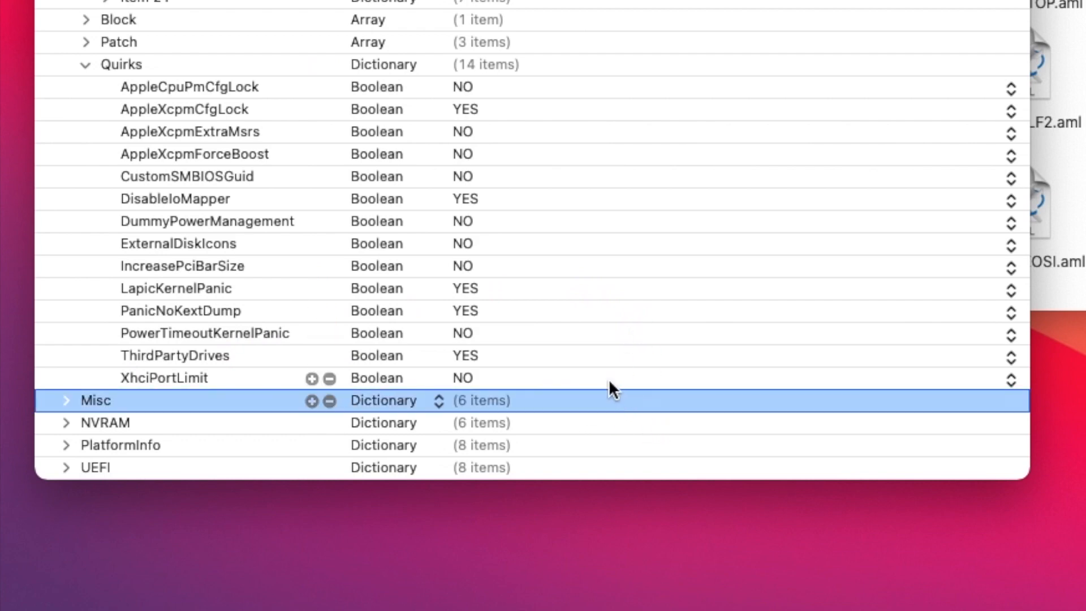
pyautogui.click(164, 378)
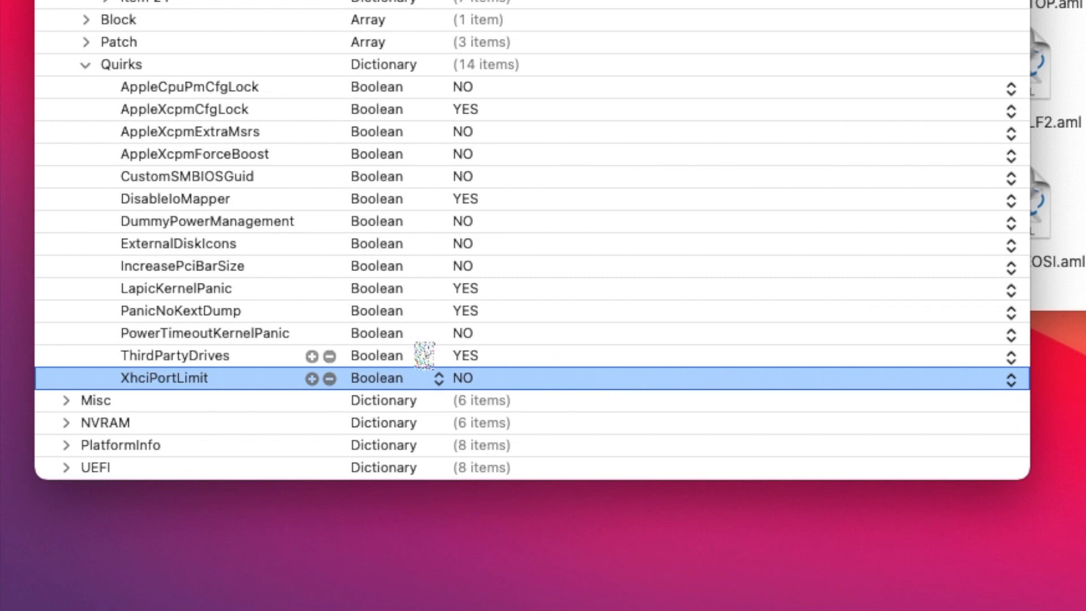
pyautogui.moveTo(516, 288)
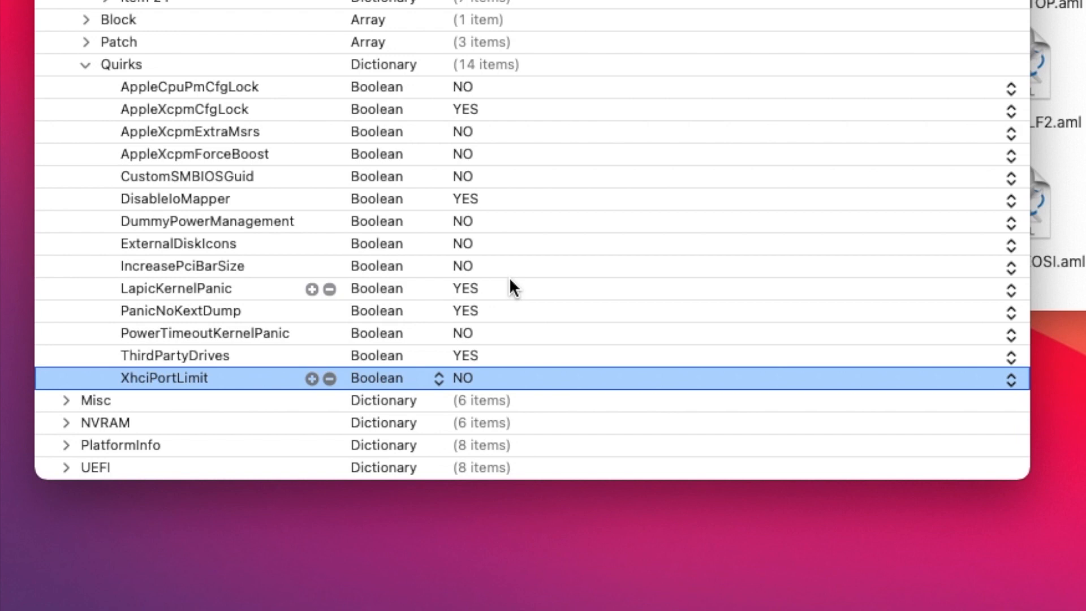
pyautogui.moveTo(259, 103)
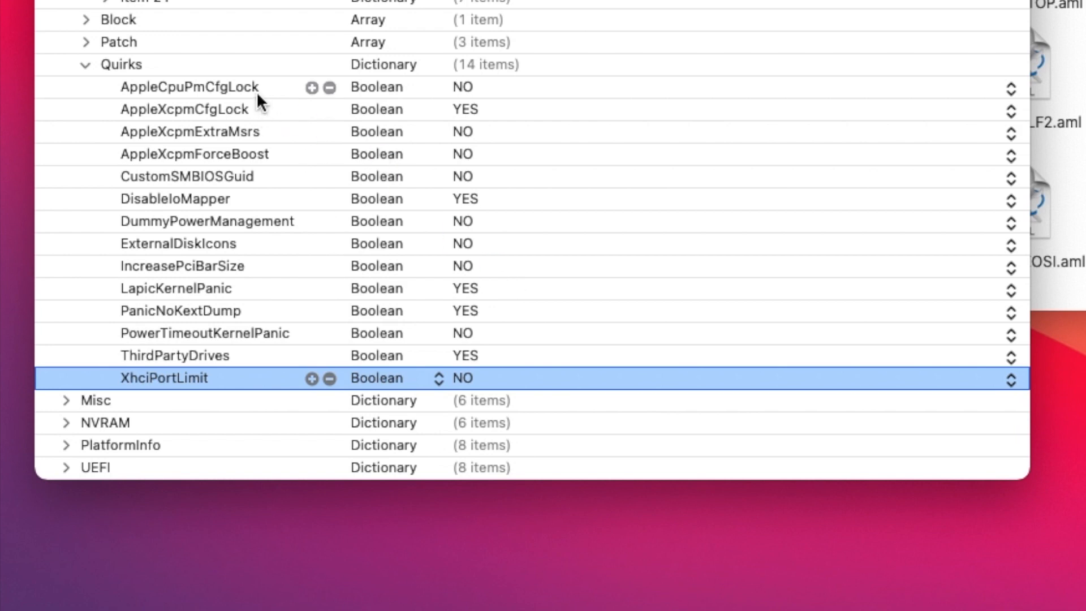
pyautogui.moveTo(596, 258)
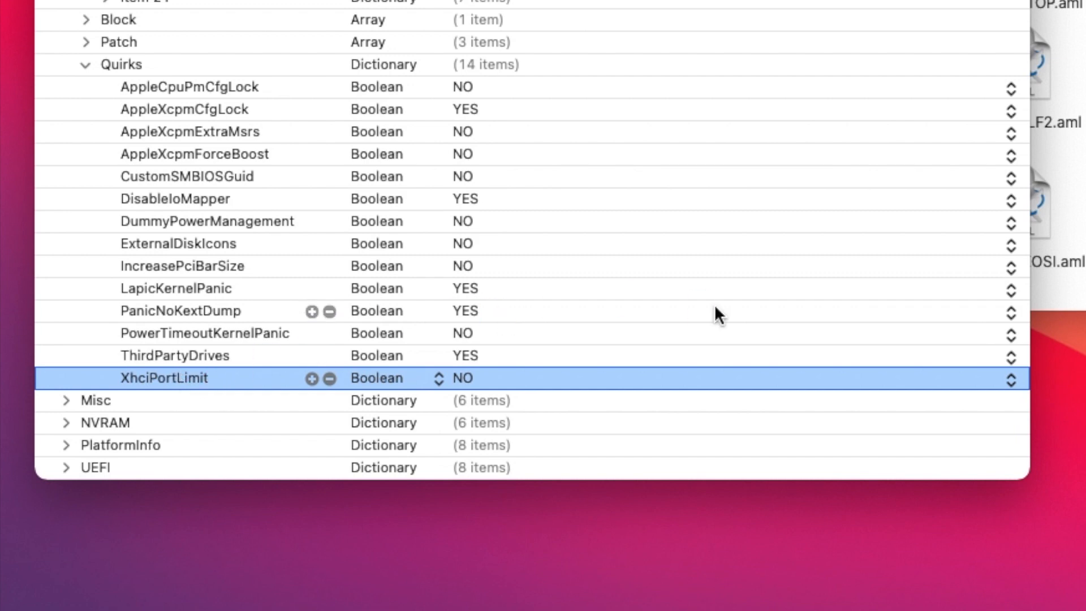
# Expand the NVRAM section and its Add dictionary of variables
pyautogui.click(65, 422)
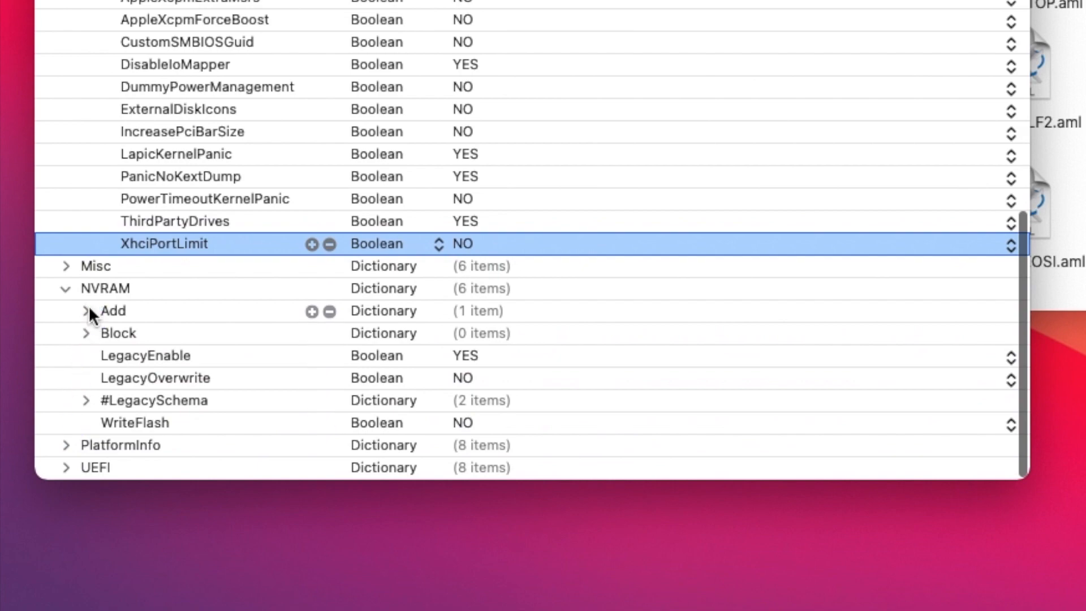
pyautogui.click(86, 310)
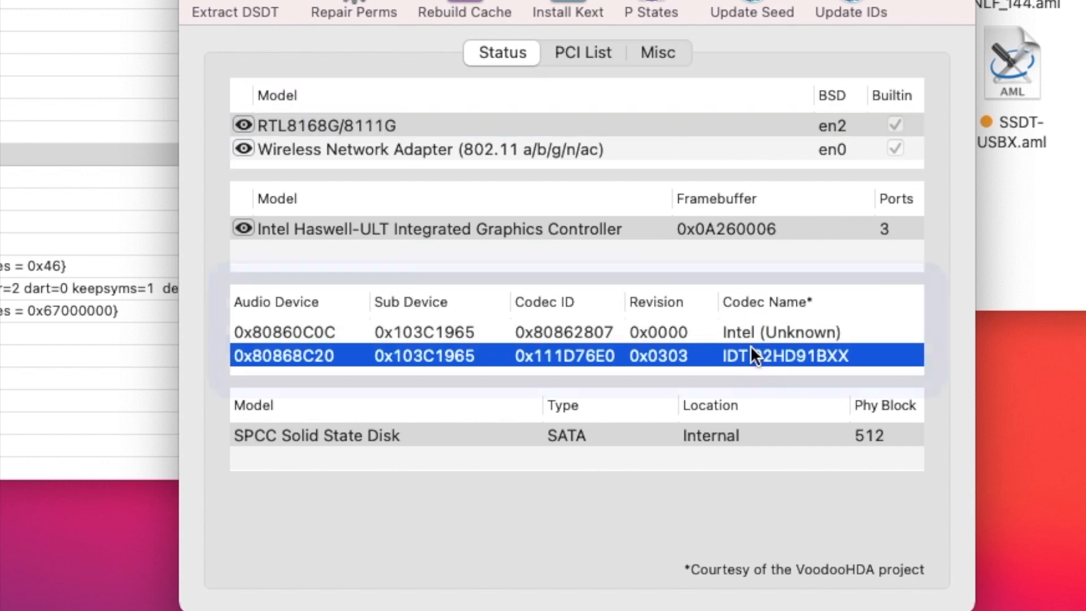
# Highlight the IDT 92HD91BXX audio codec row in Hackintool's Status view
pyautogui.click(753, 355)
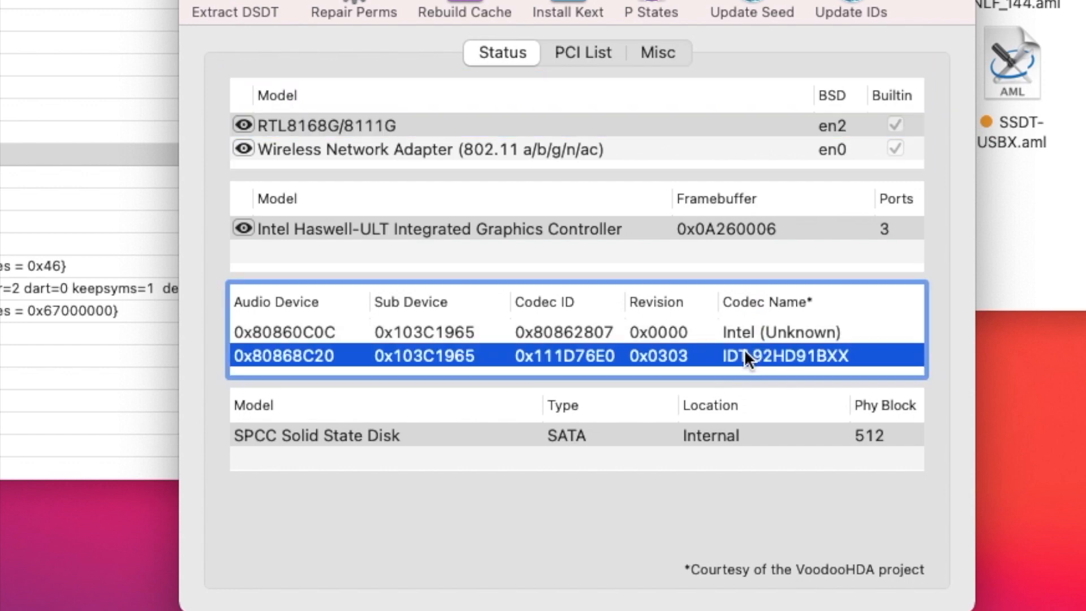
pyautogui.moveTo(765, 379)
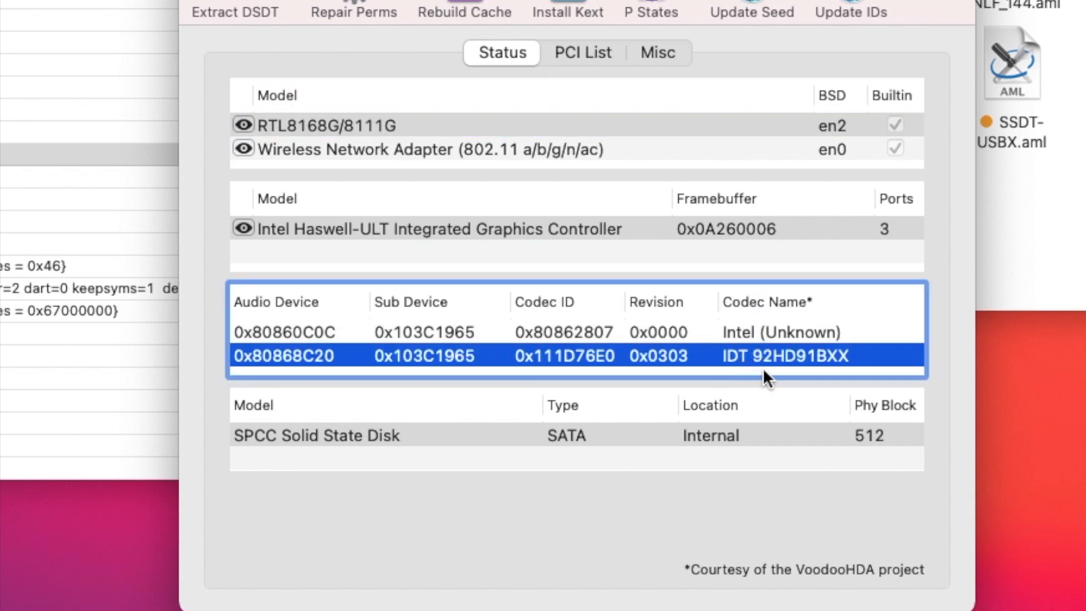
pyautogui.moveTo(828, 375)
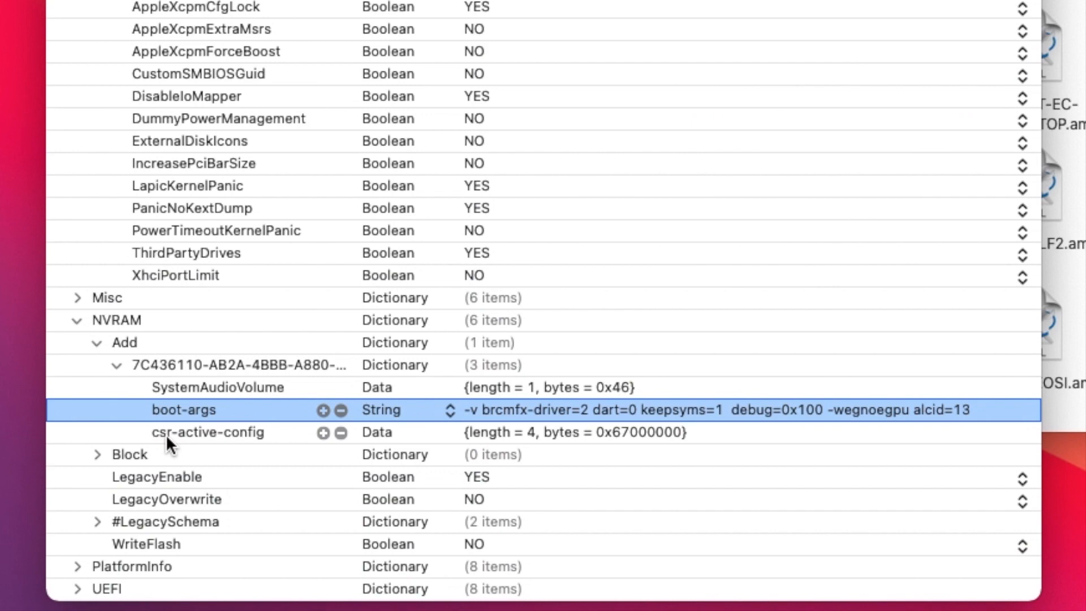
# Select the csr-active-config row among the NVRAM Add variables
pyautogui.click(208, 431)
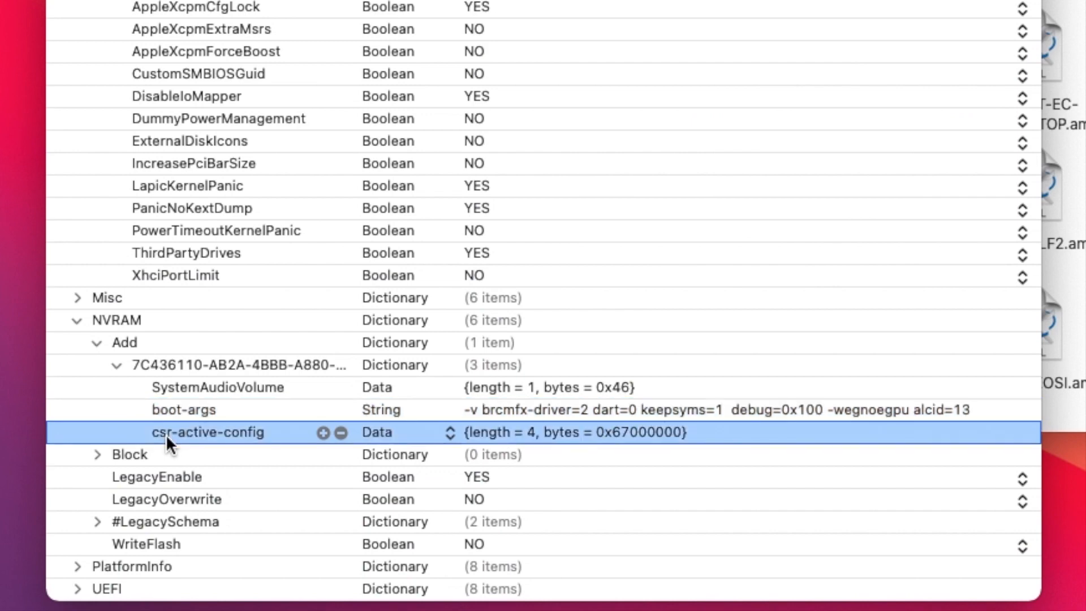
pyautogui.moveTo(536, 474)
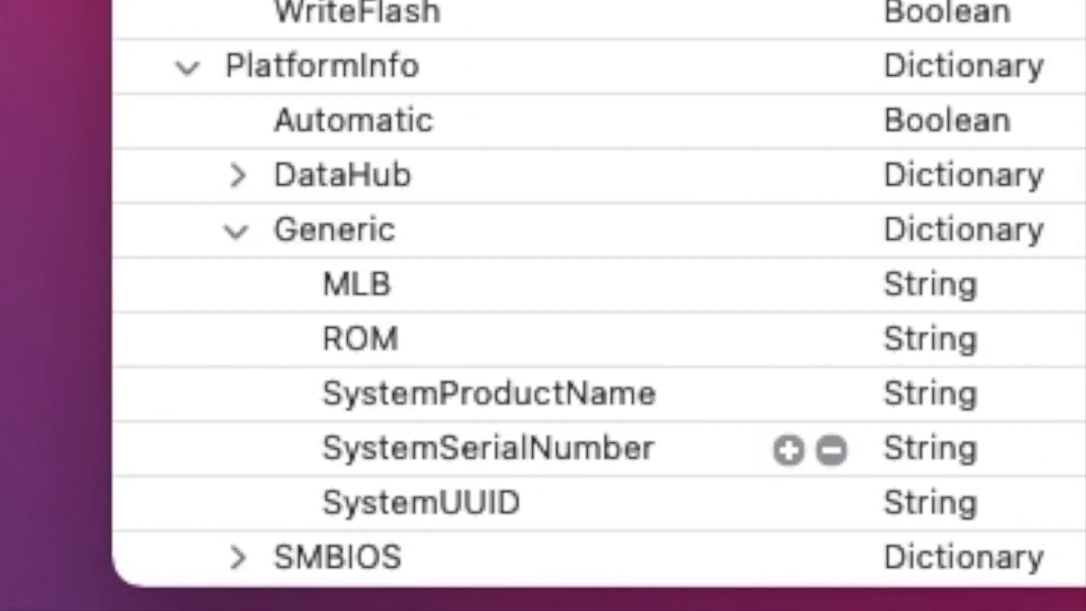
# Select SystemSerialNumber in the expanded PlatformInfo Generic group
pyautogui.click(485, 448)
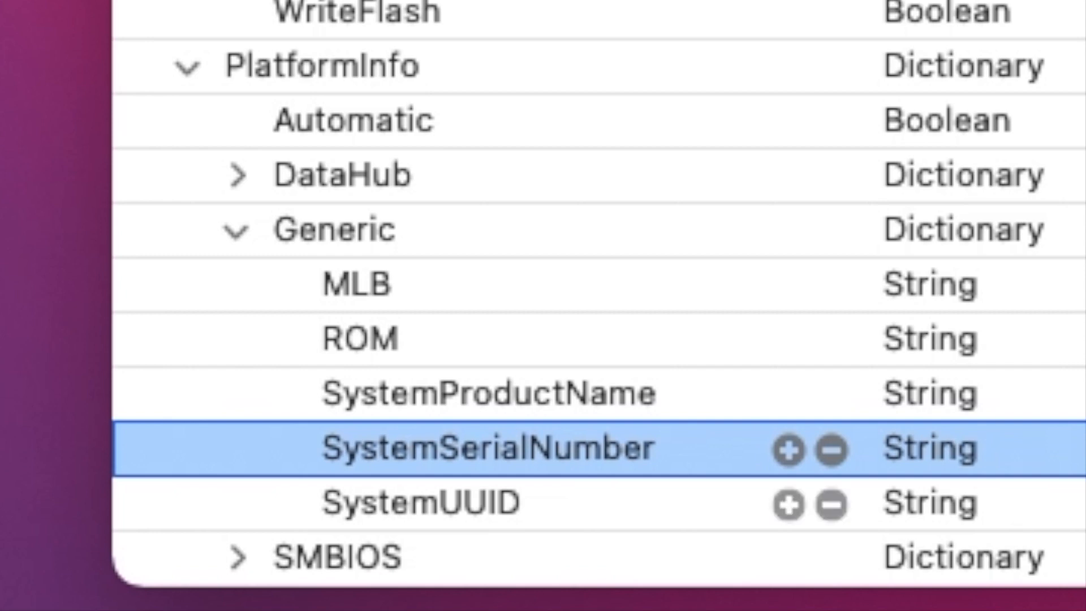
pyautogui.moveTo(485, 447)
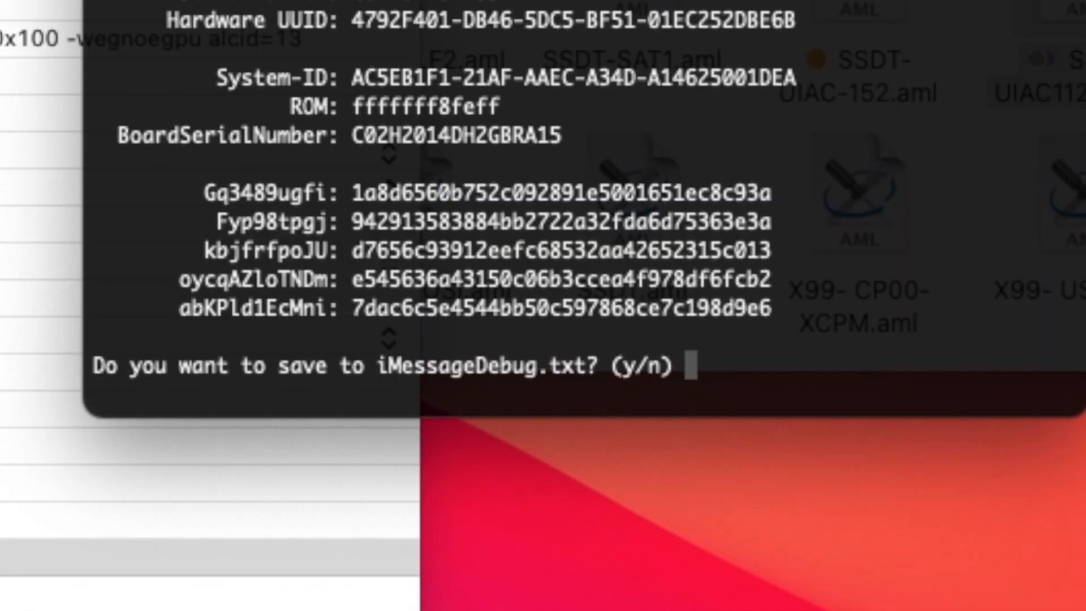
pyautogui.moveTo(889, 55)
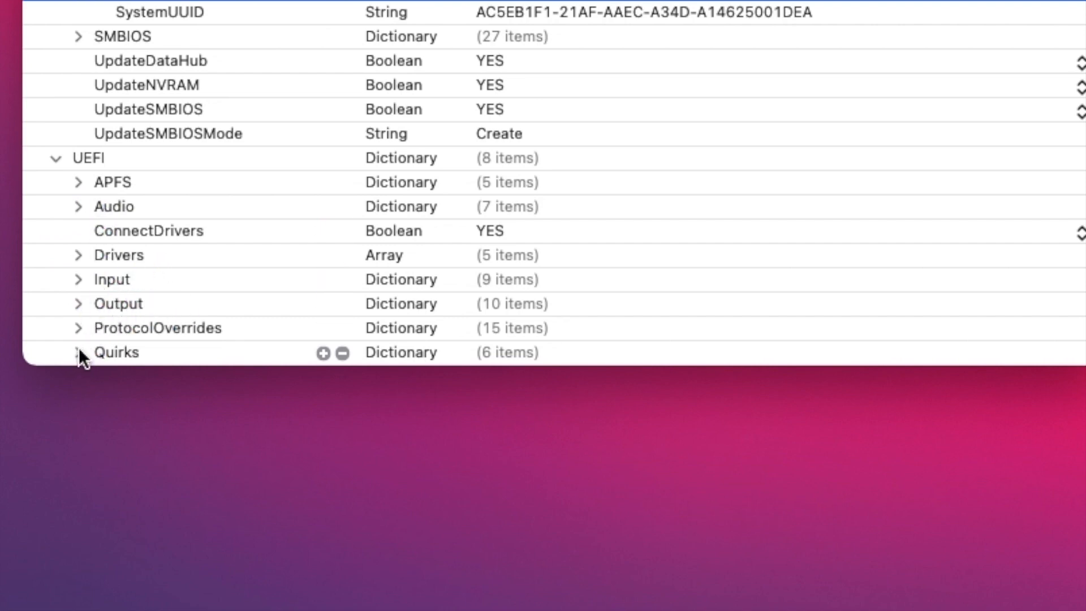
# Expand the UEFI Quirks group to review the six quirks including RequestBootVarRouting
pyautogui.click(78, 352)
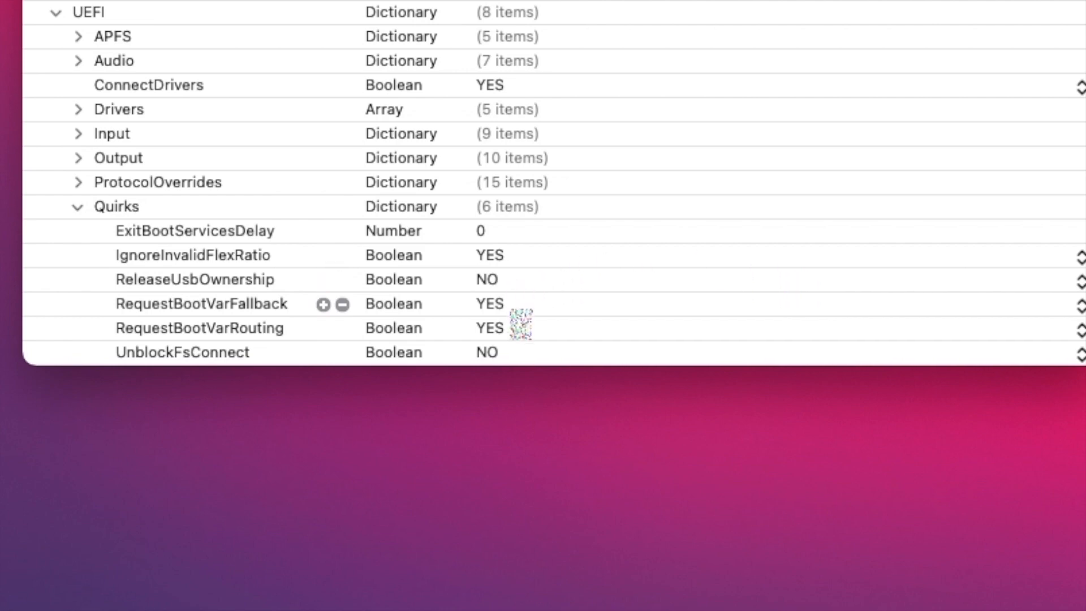
pyautogui.moveTo(520, 322)
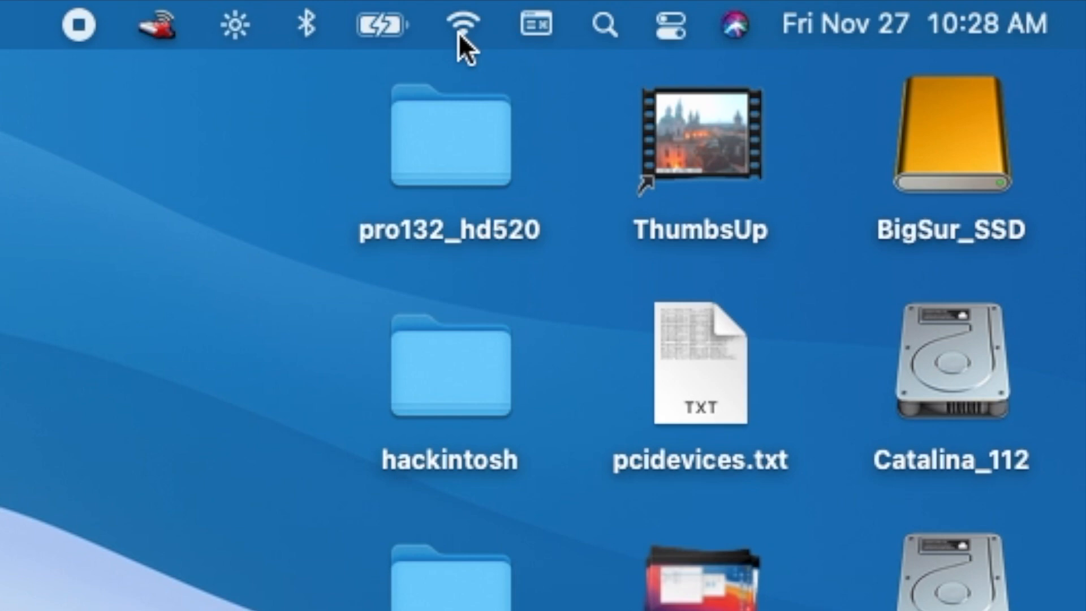
# Show the Wi-Fi status menu confirming Wi-Fi is on and joined to a preferred network
pyautogui.click(464, 24)
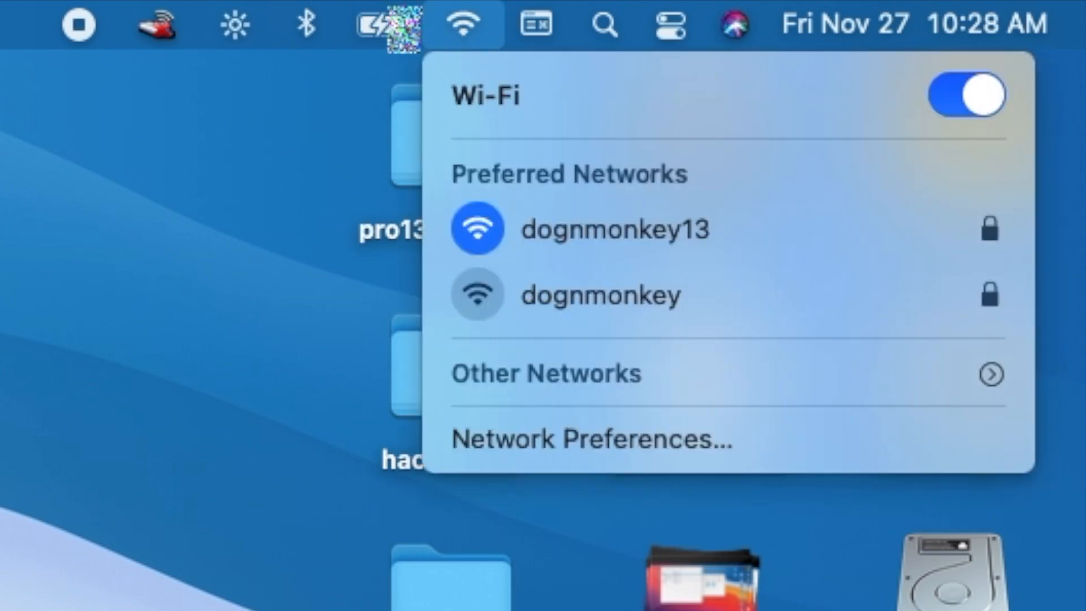
pyautogui.click(380, 23)
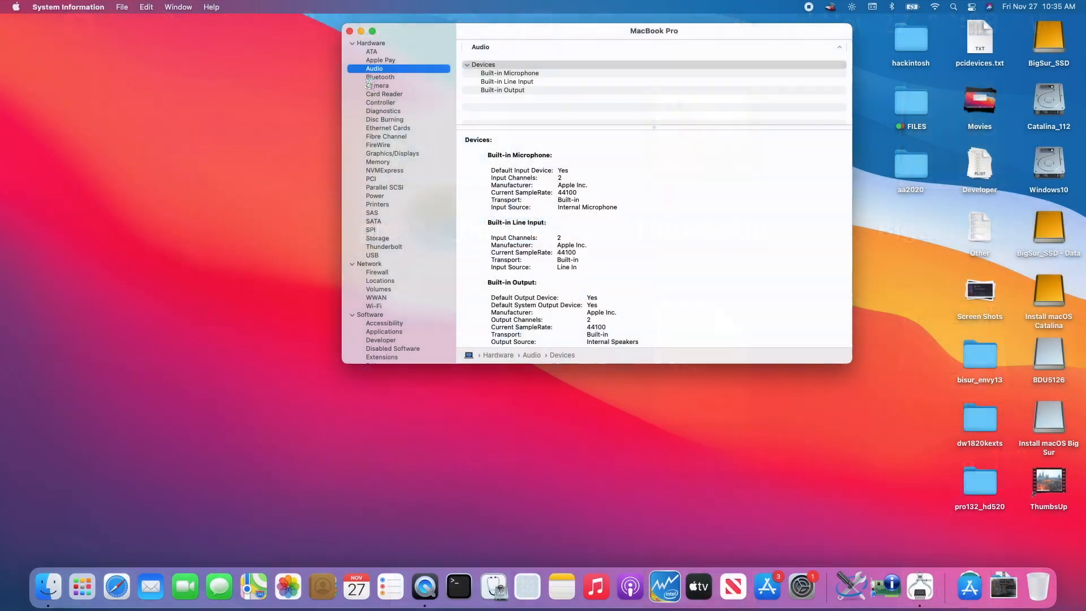
# Inspect Bluetooth, Camera, Disc Burning and the Realtek RTL8168 Gigabit Ethernet card details
pyautogui.click(380, 76)
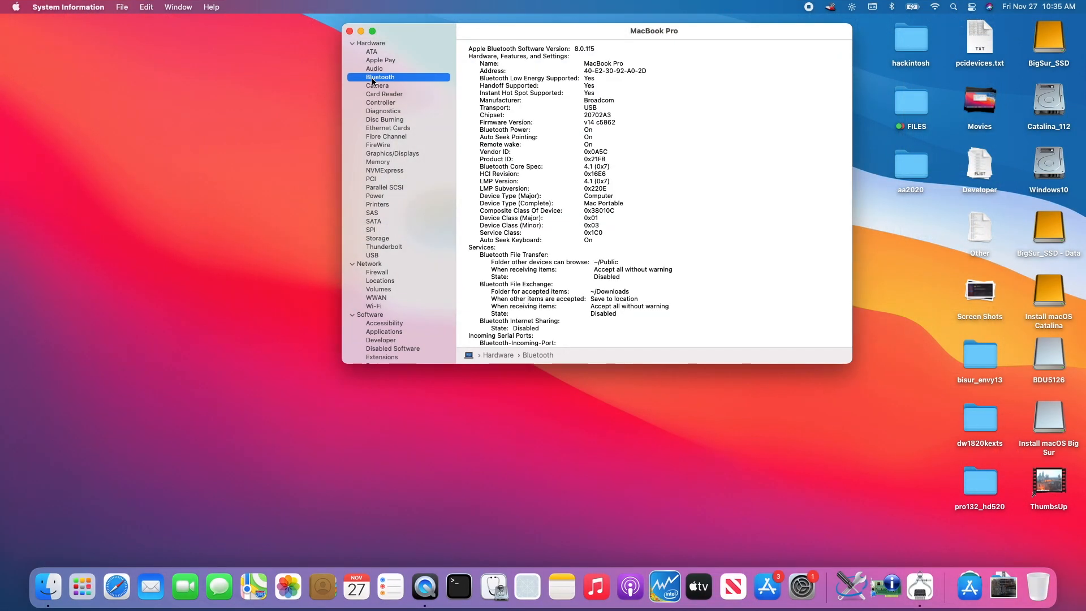
pyautogui.moveTo(591, 99)
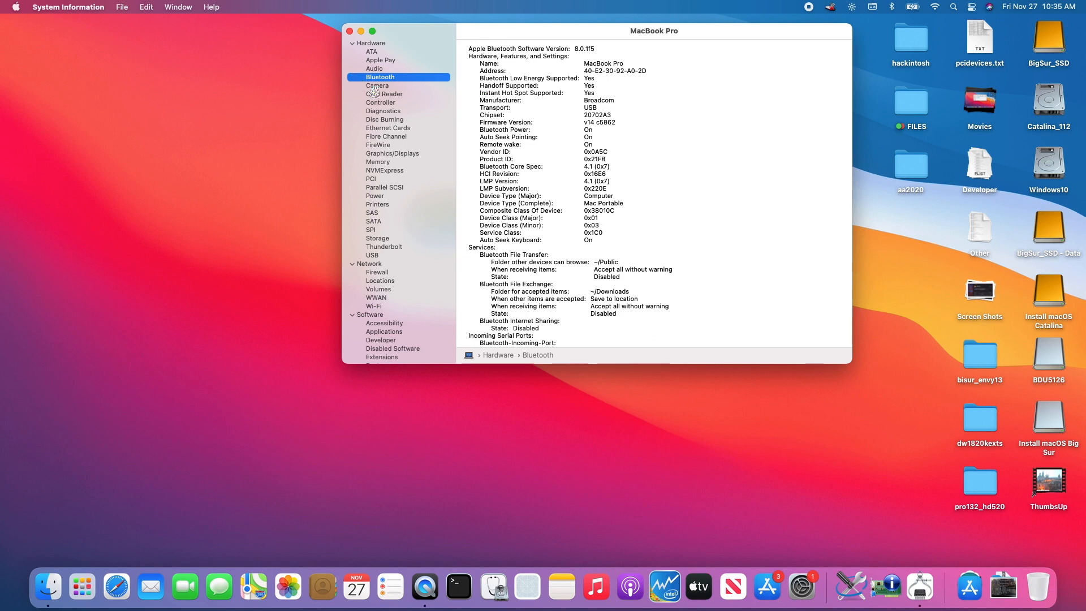
pyautogui.click(376, 85)
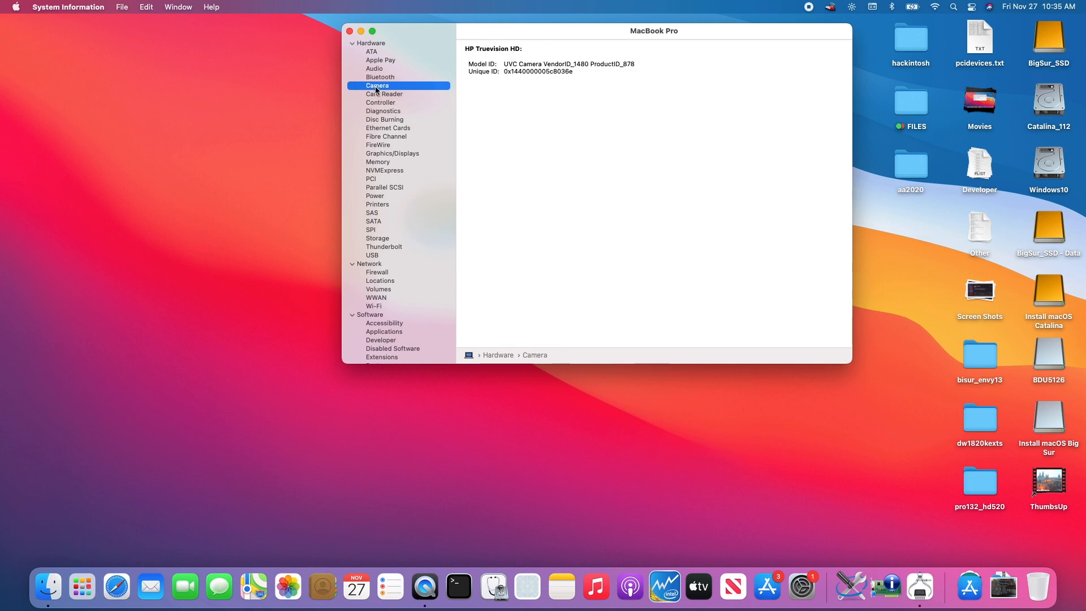
pyautogui.click(385, 118)
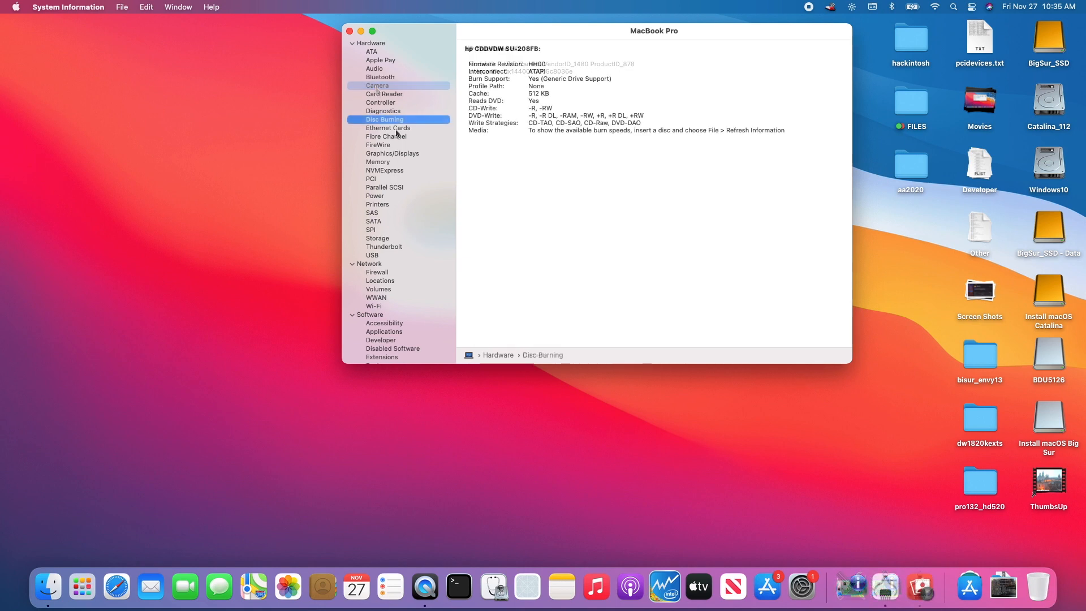
pyautogui.click(385, 118)
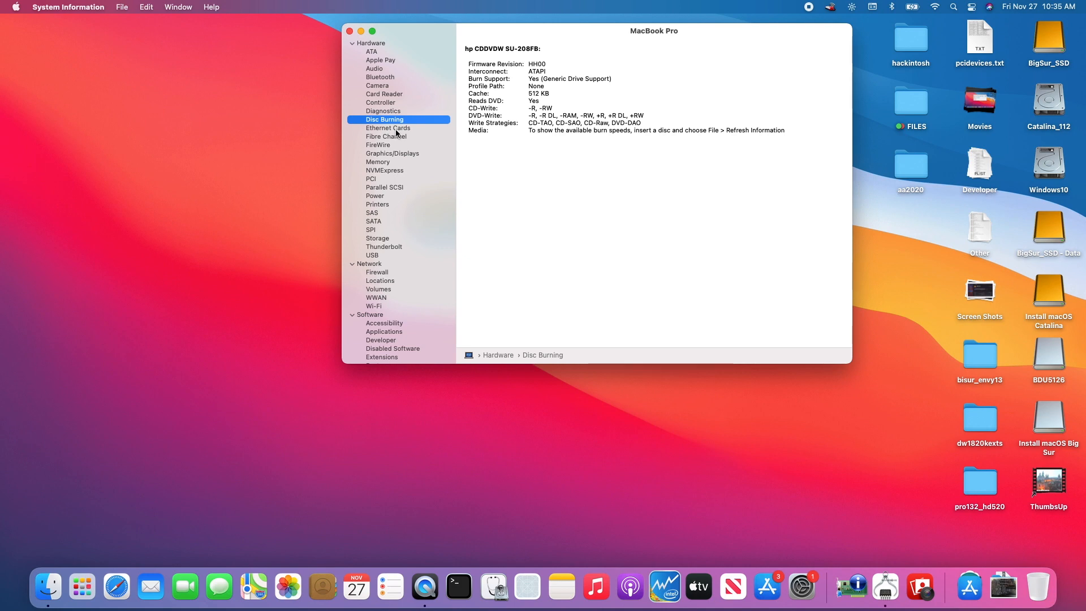
pyautogui.click(388, 128)
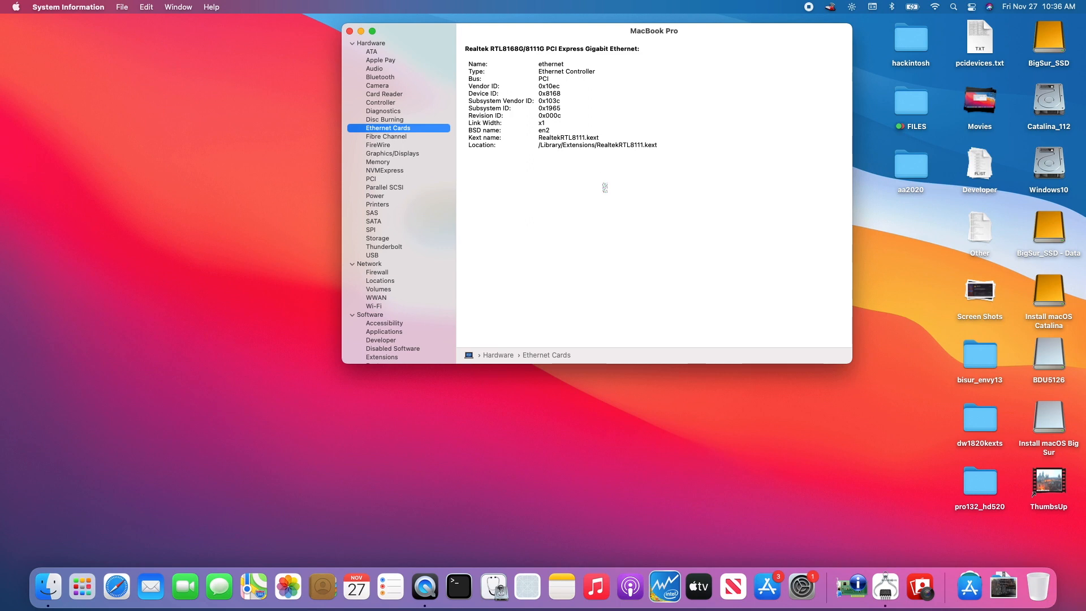
pyautogui.moveTo(646, 150)
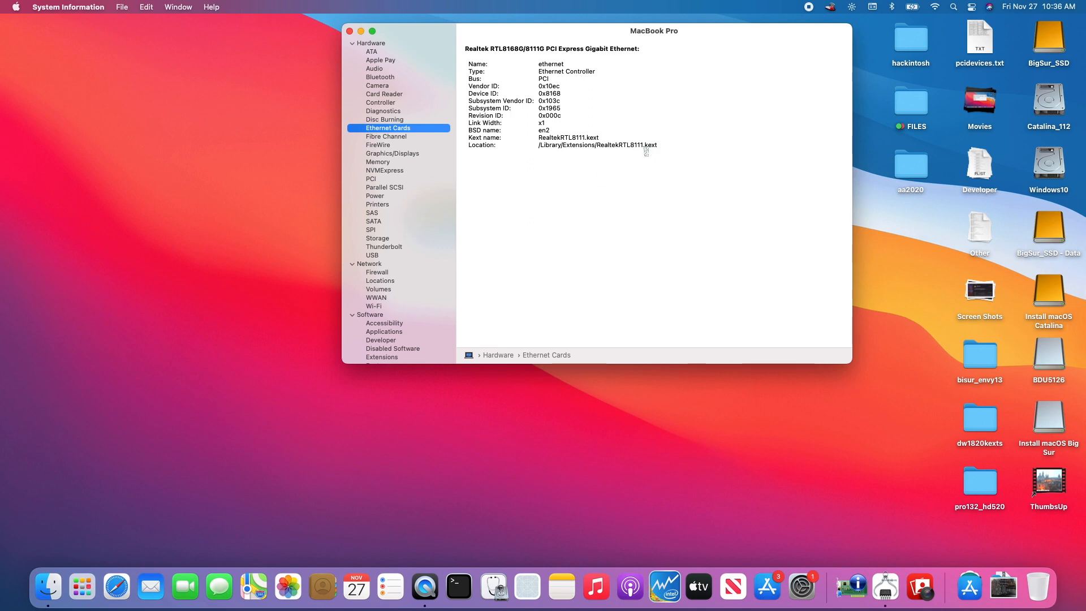
pyautogui.moveTo(601, 186)
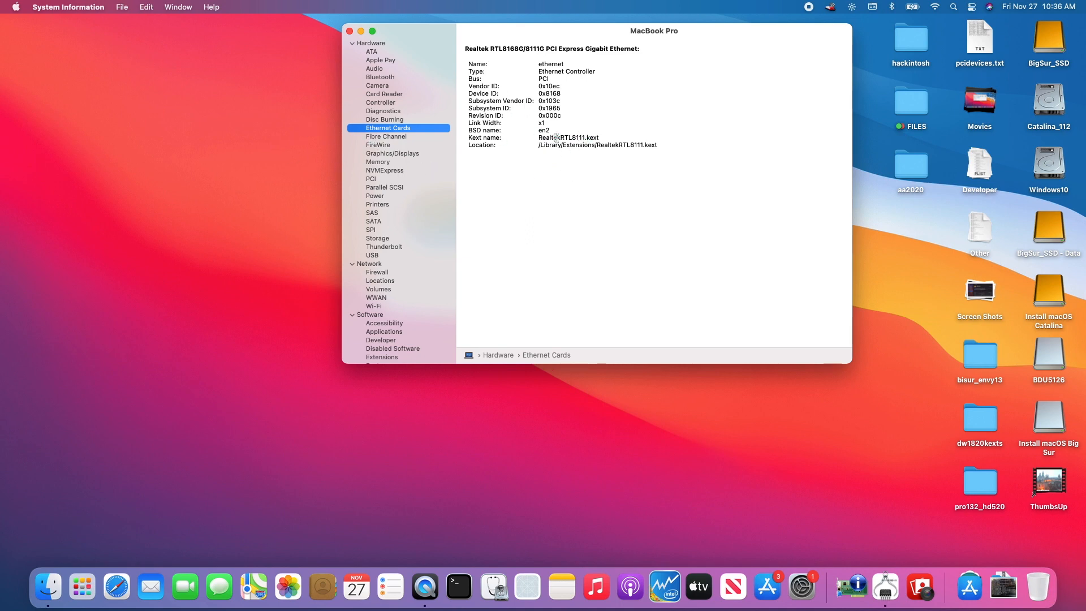
pyautogui.moveTo(381, 146)
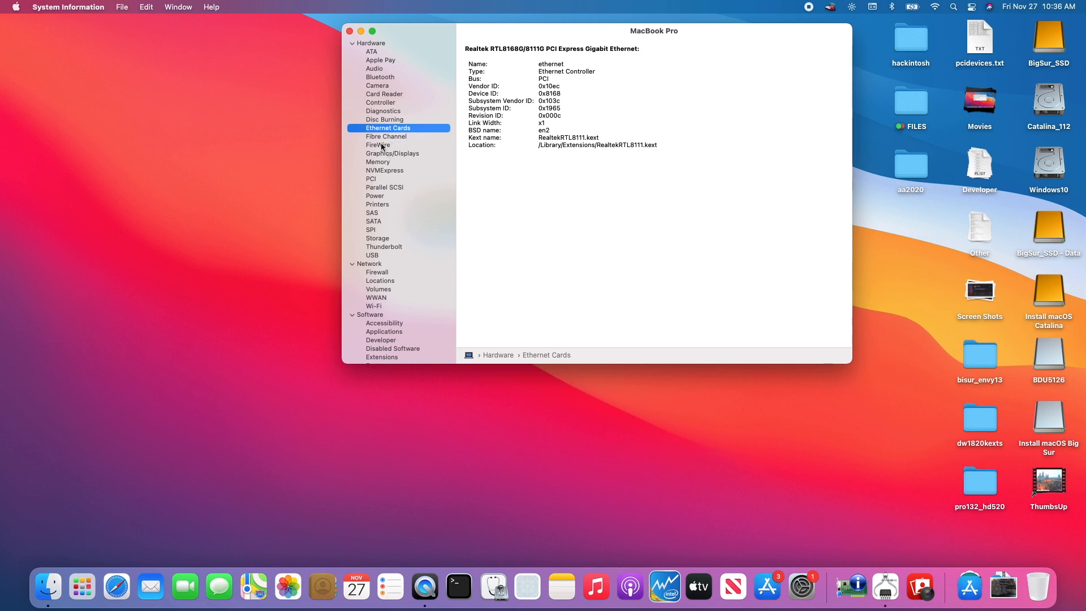
# Check the Haswell-ULT graphics and the SPCC Solid State Disk under SATA
pyautogui.click(392, 153)
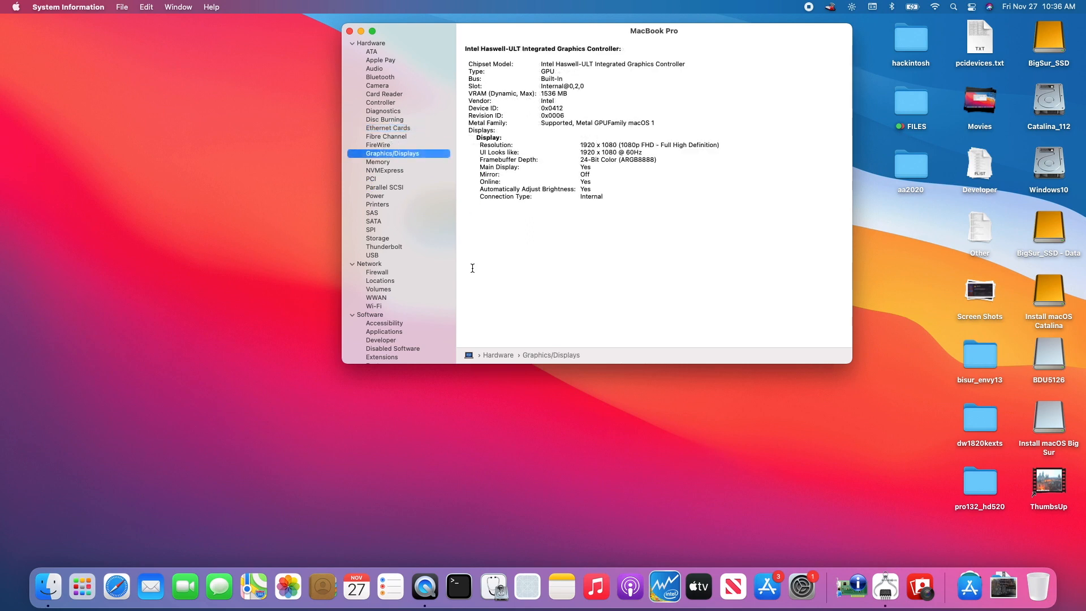
pyautogui.moveTo(384, 171)
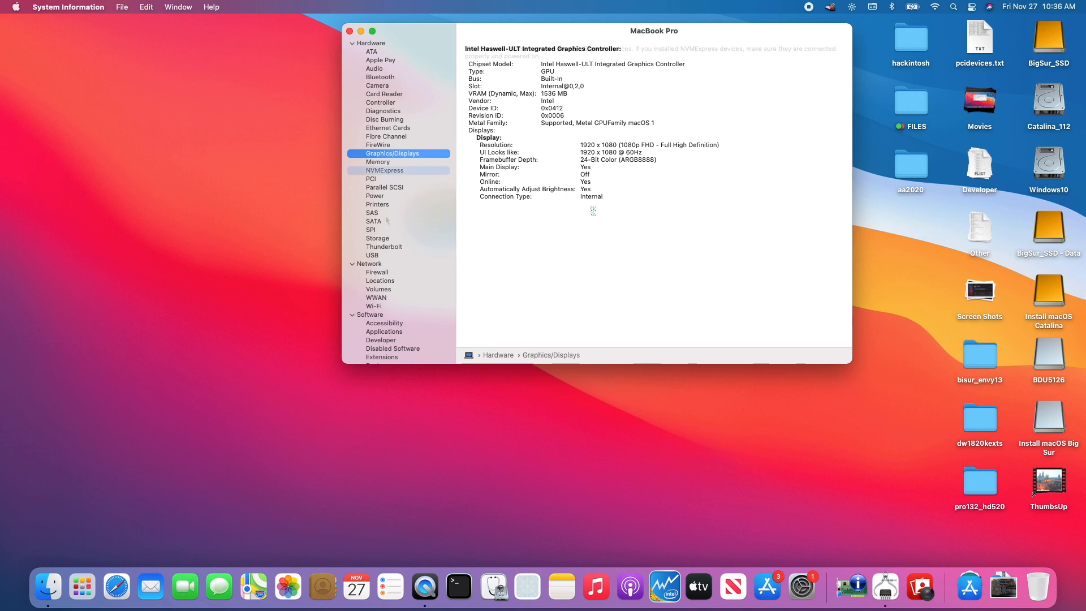
pyautogui.click(372, 221)
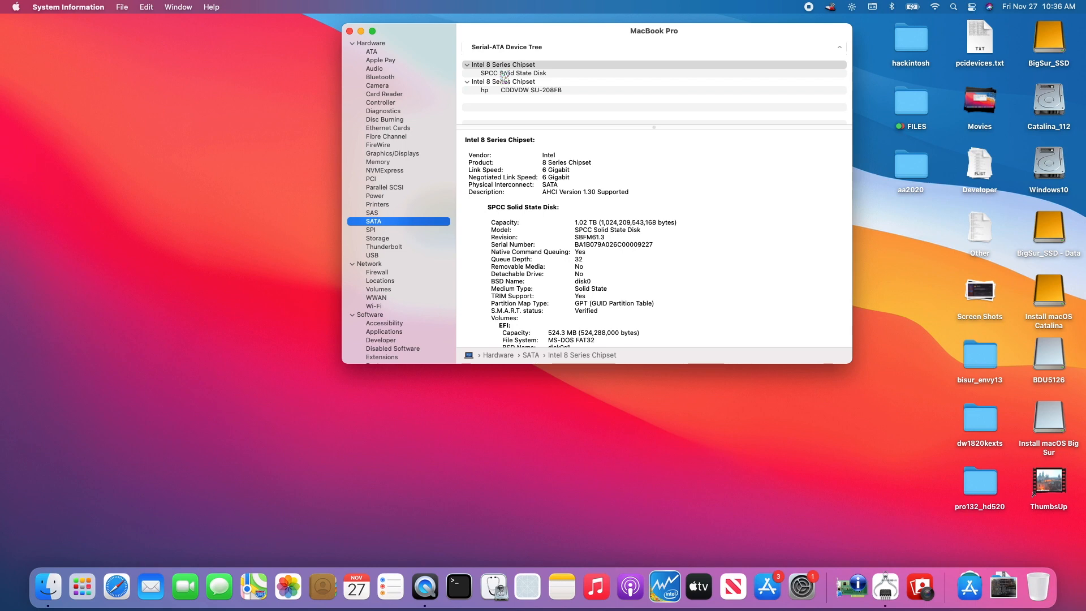
pyautogui.click(513, 72)
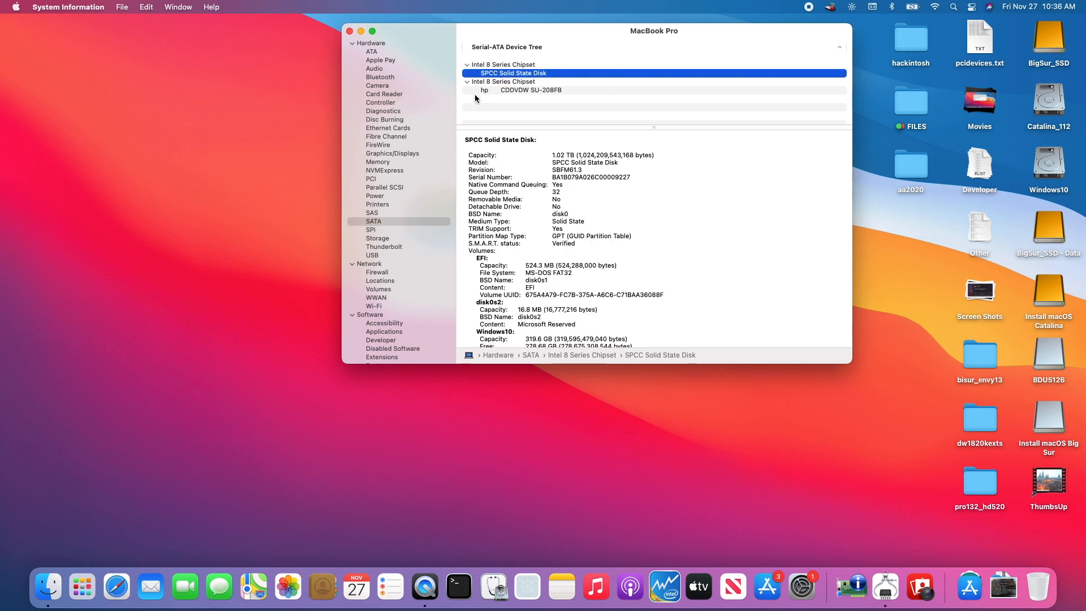
# Review storage volumes, Thunderbolt hardware and the USB device tree
pyautogui.click(378, 238)
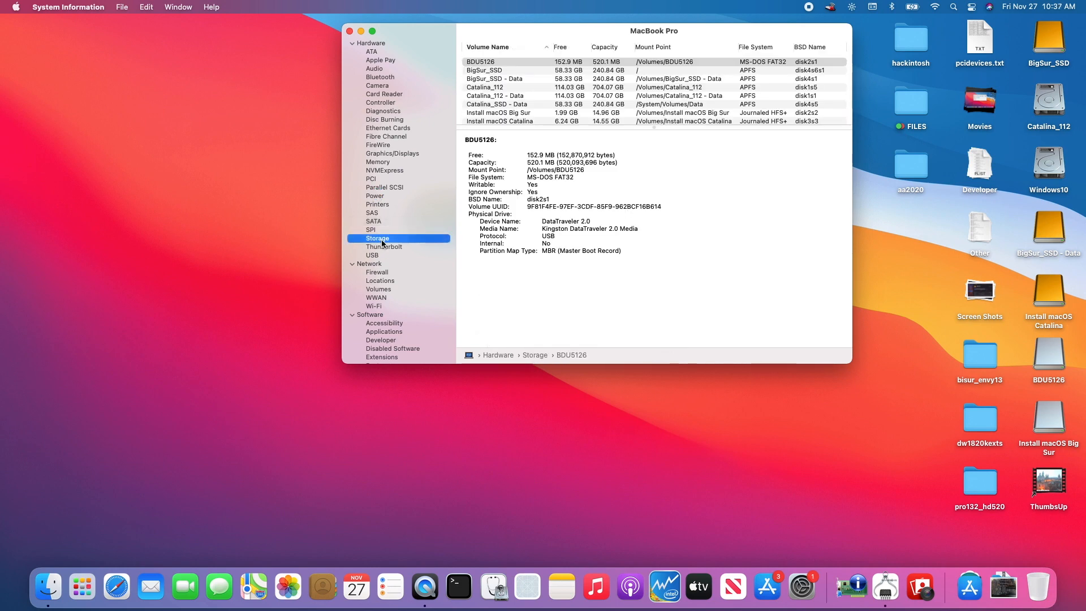
pyautogui.click(385, 247)
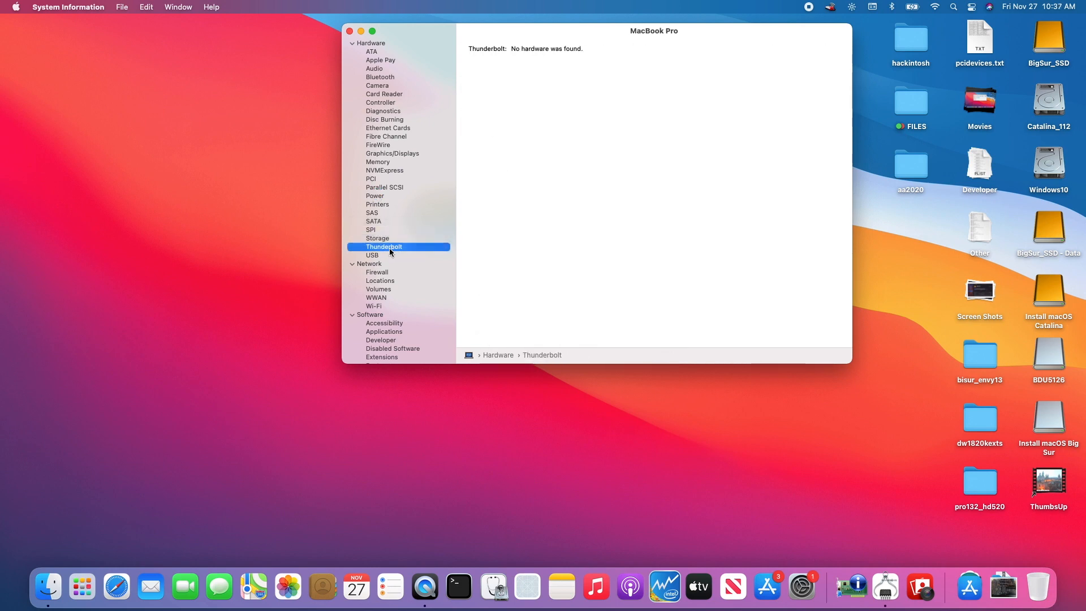
pyautogui.click(372, 255)
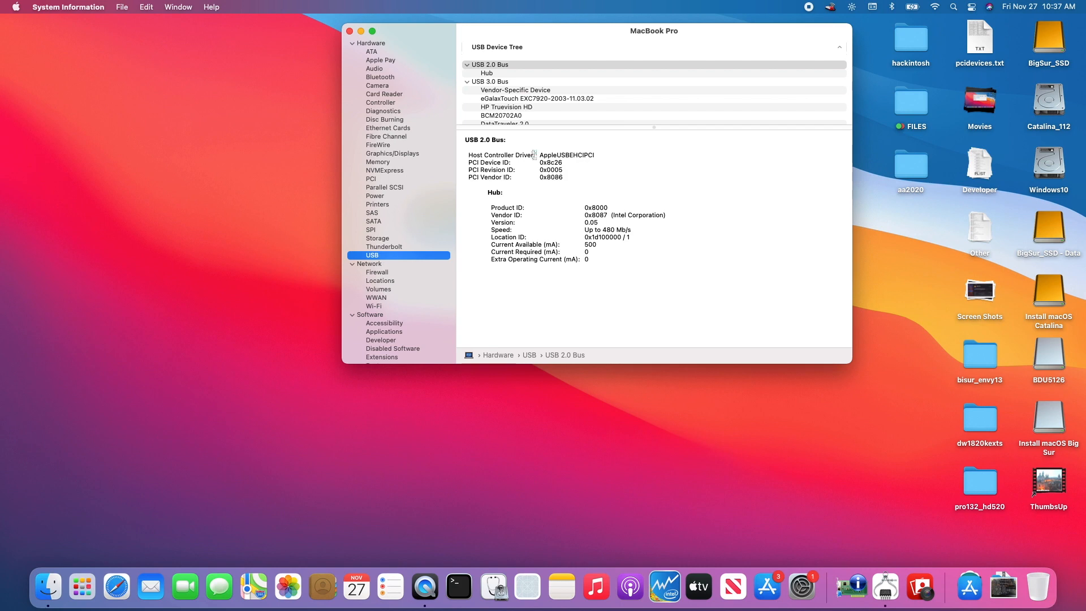
pyautogui.scroll(-3)
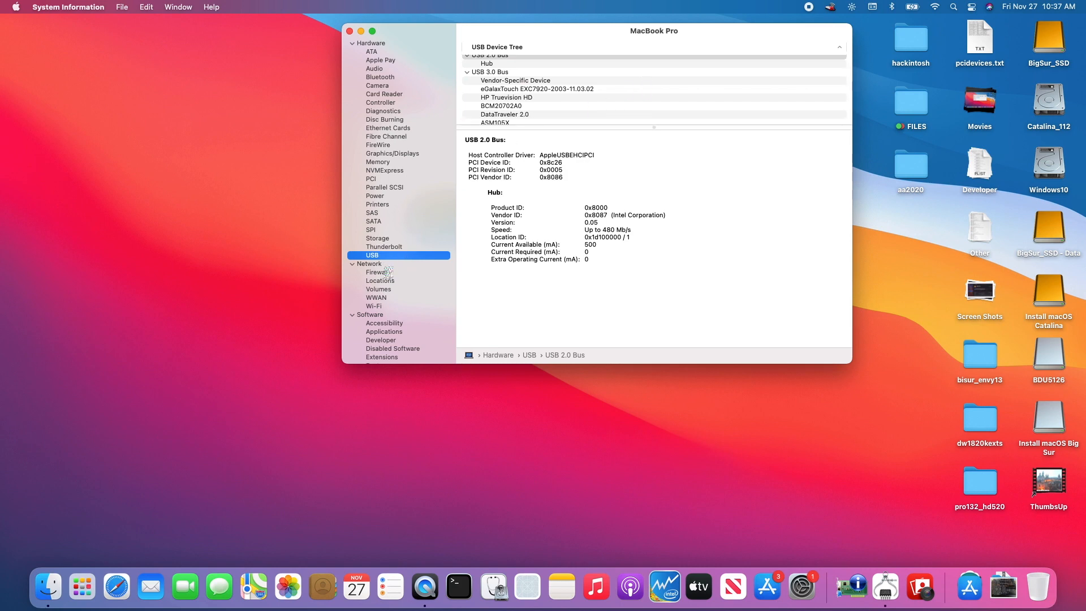
# Show the Wi-Fi section's nearby networks alongside the Wi-Fi status menu's connected network
pyautogui.click(373, 305)
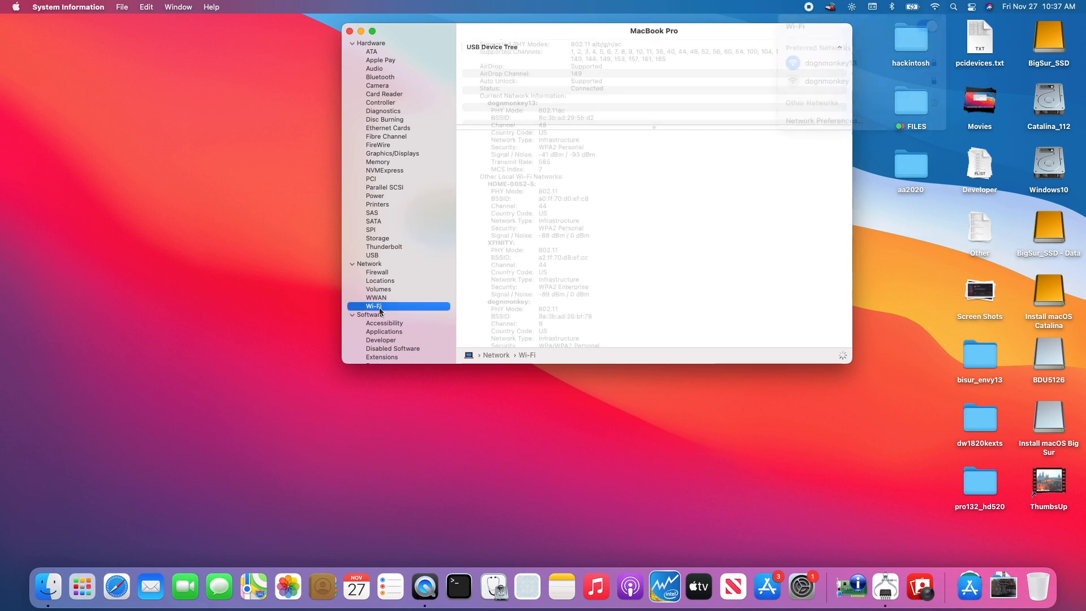
pyautogui.click(933, 7)
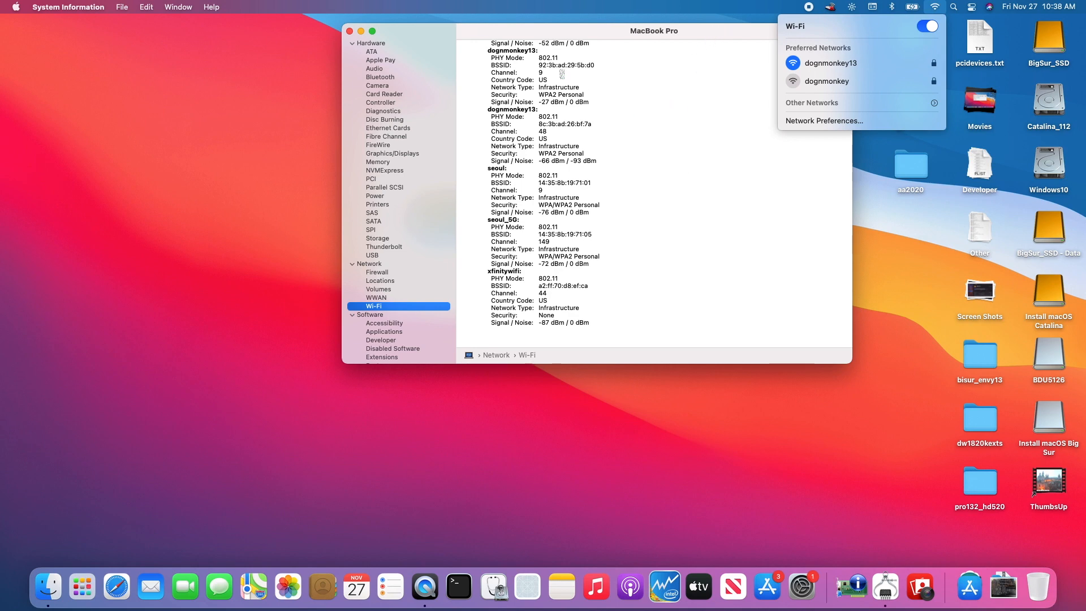
pyautogui.moveTo(511, 39)
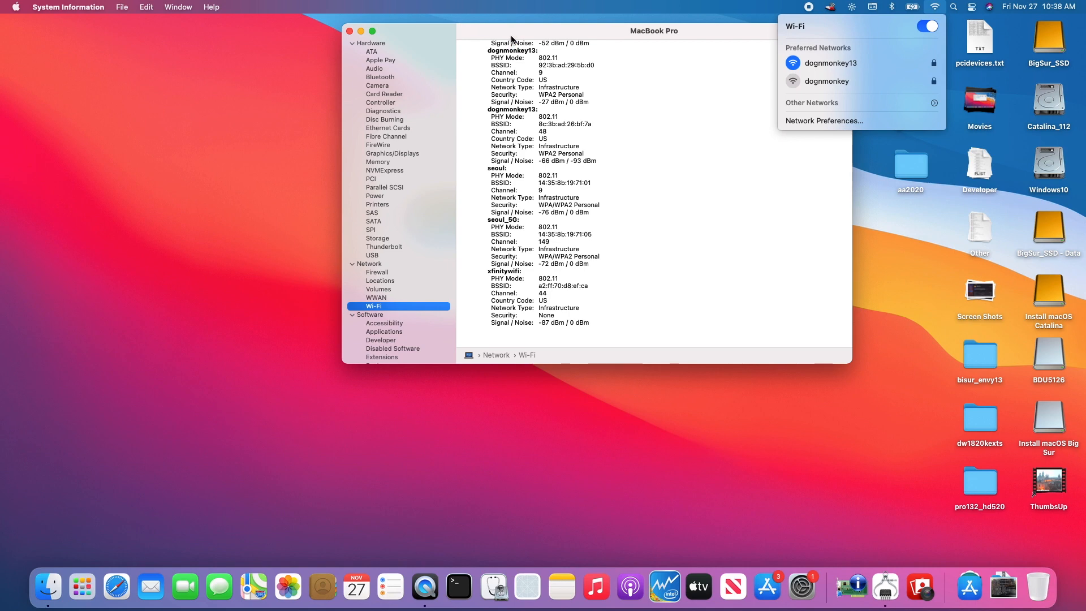